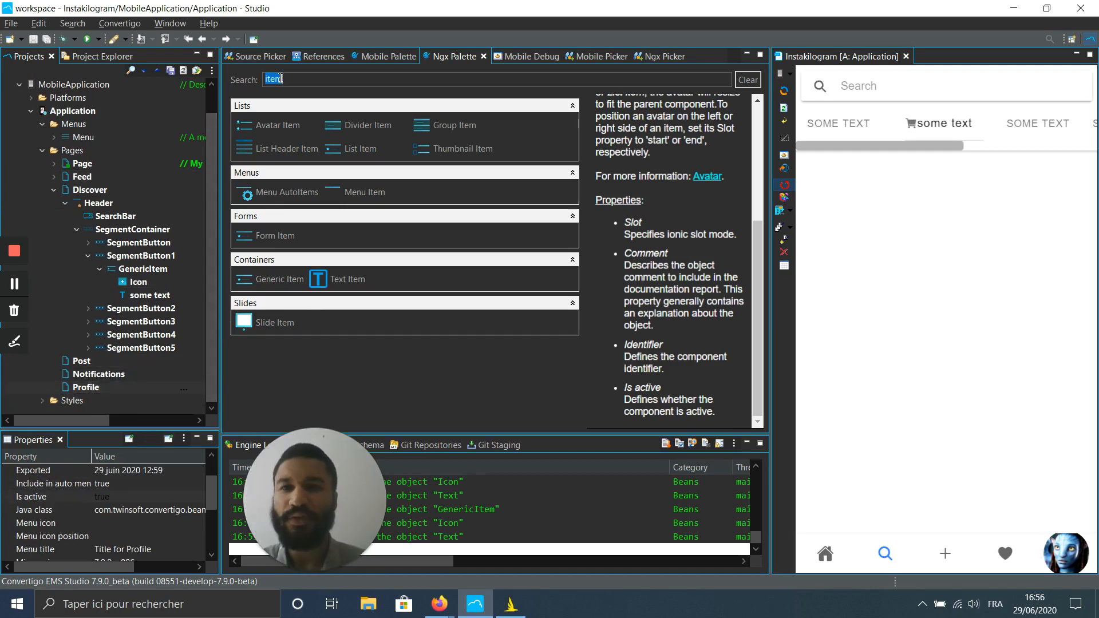
Add Header and Bar Title components to the Profile page, then search the palette for 'button'
type("header")
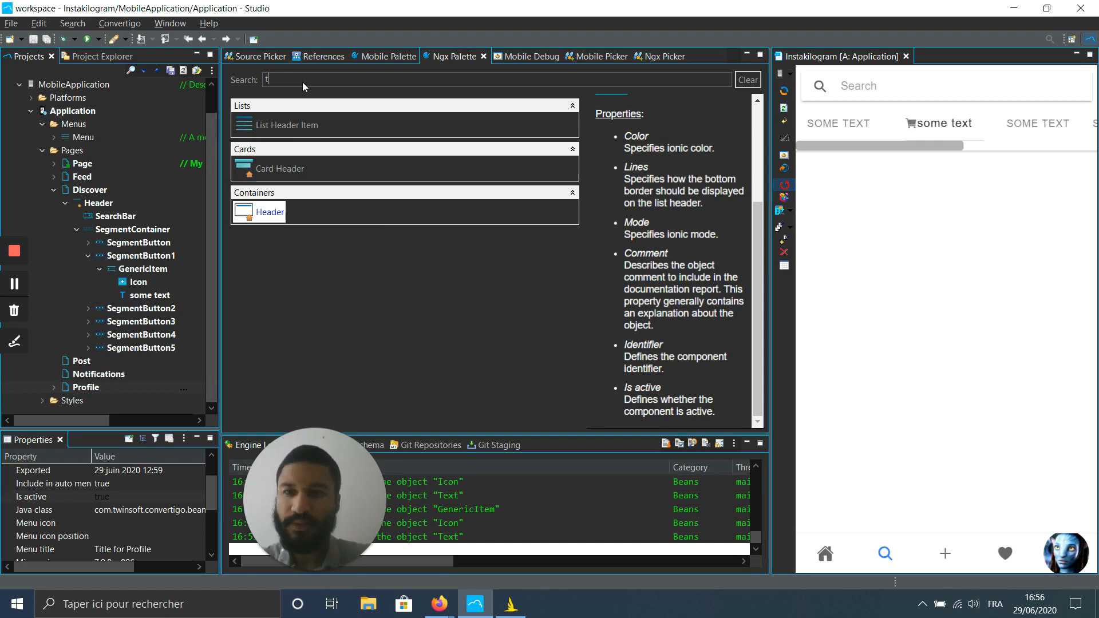
type("itle")
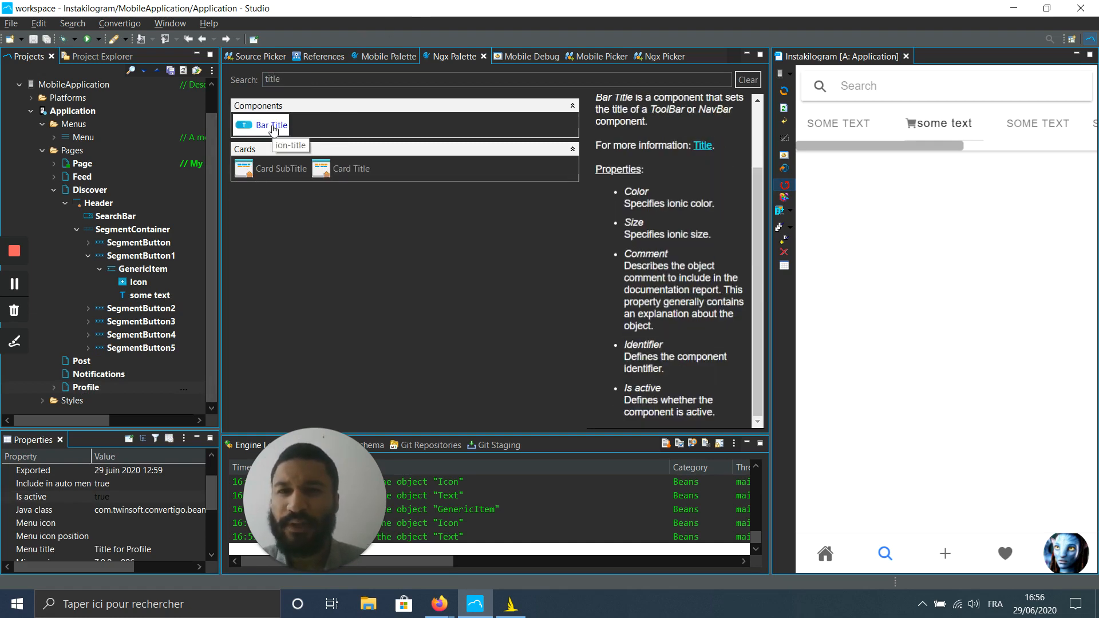
left_click(53, 386)
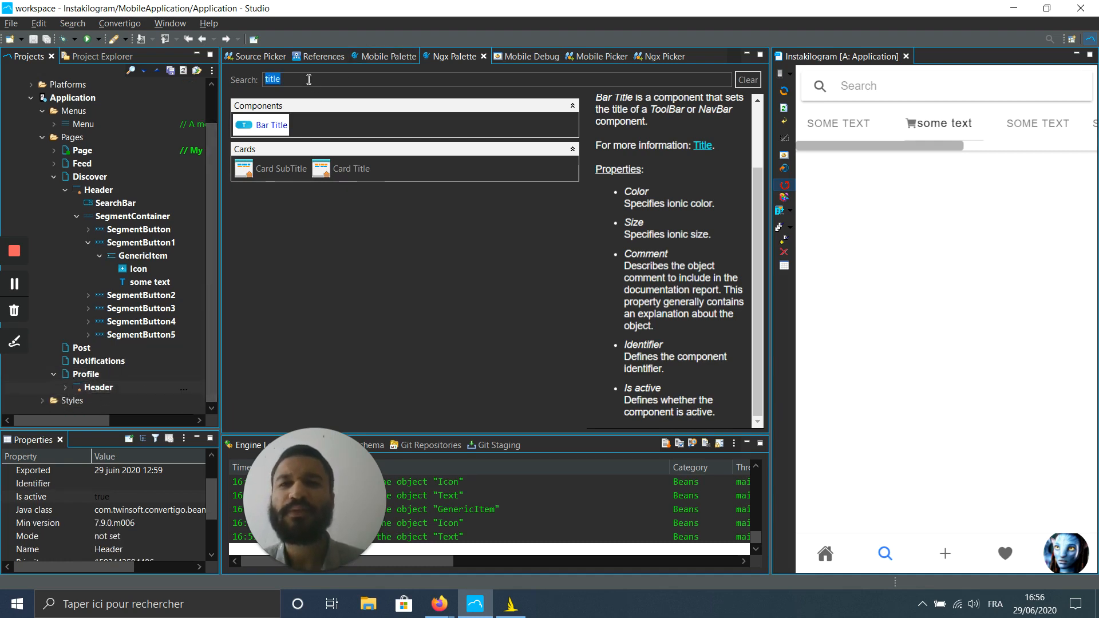
left_click(746, 80)
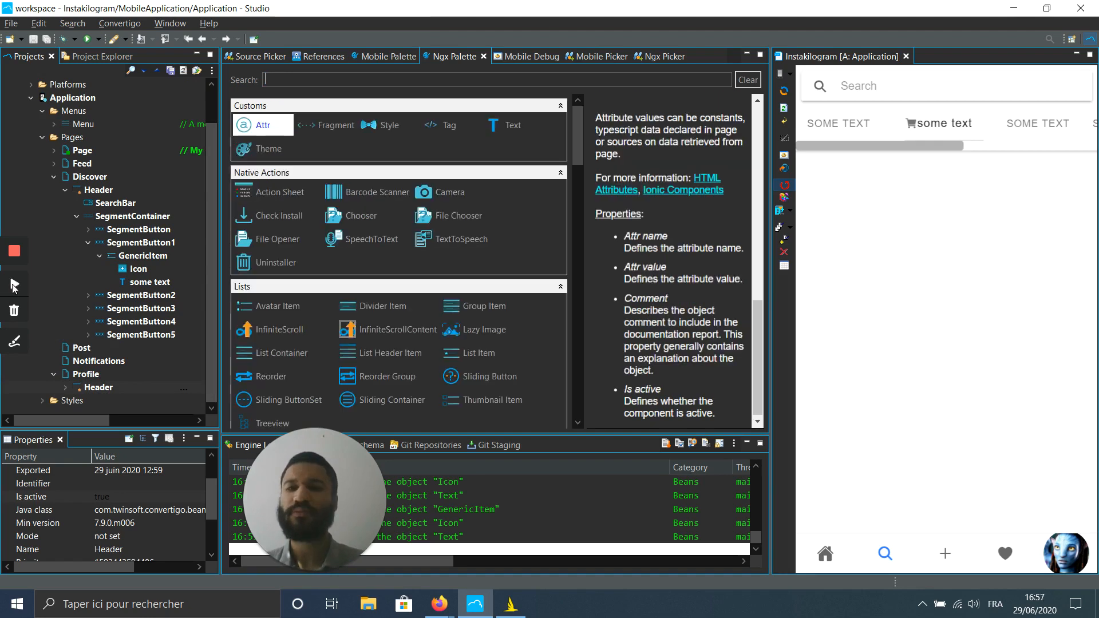
type("b")
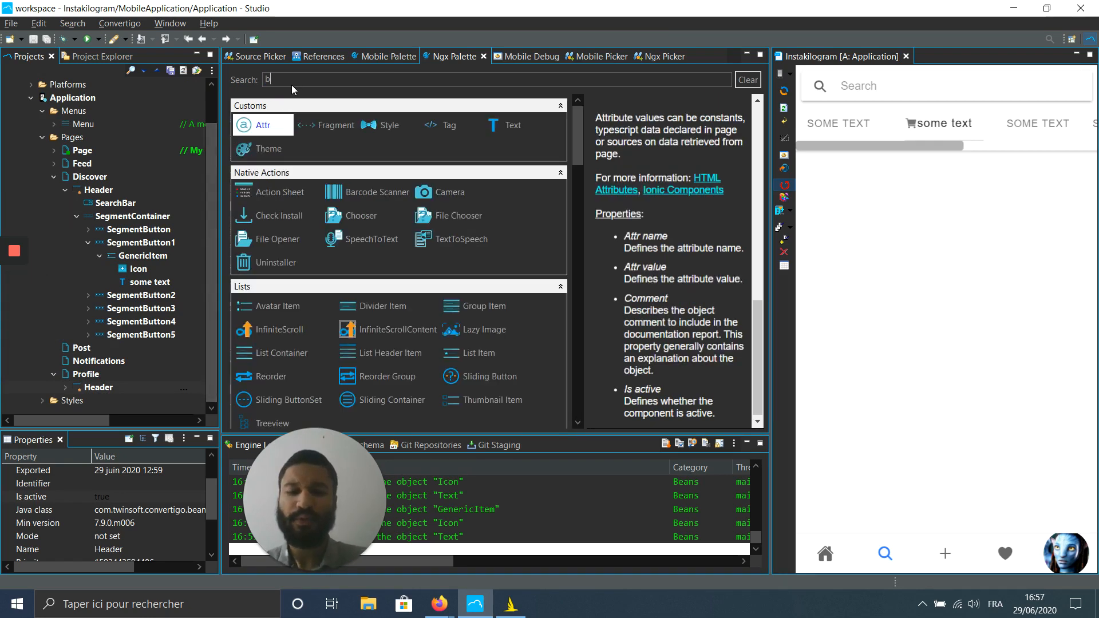
type("utton")
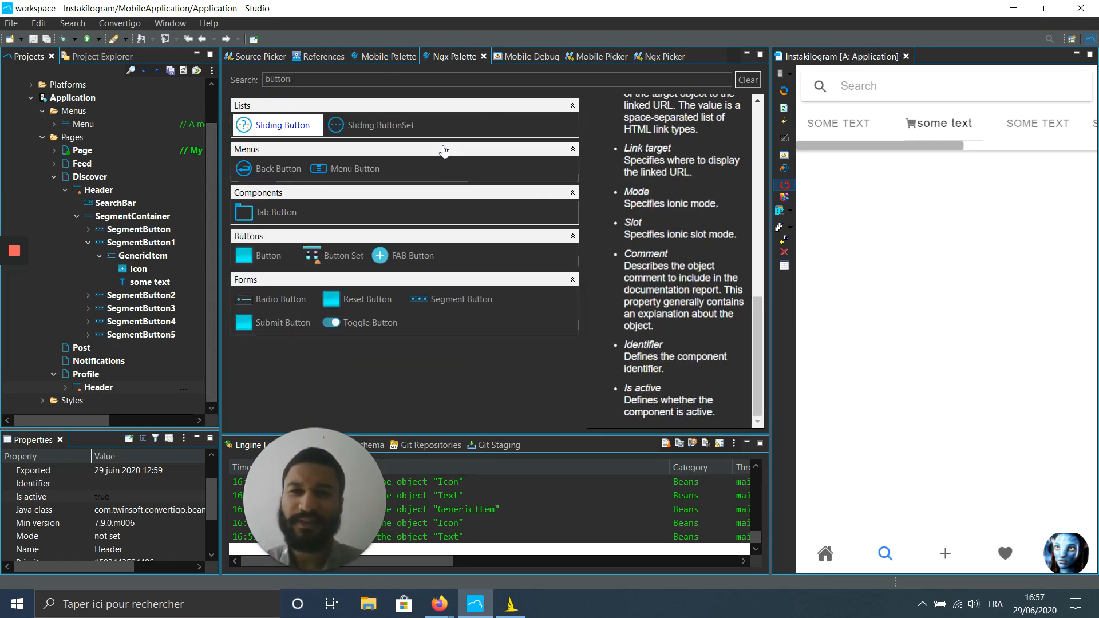
mouse_move(343, 168)
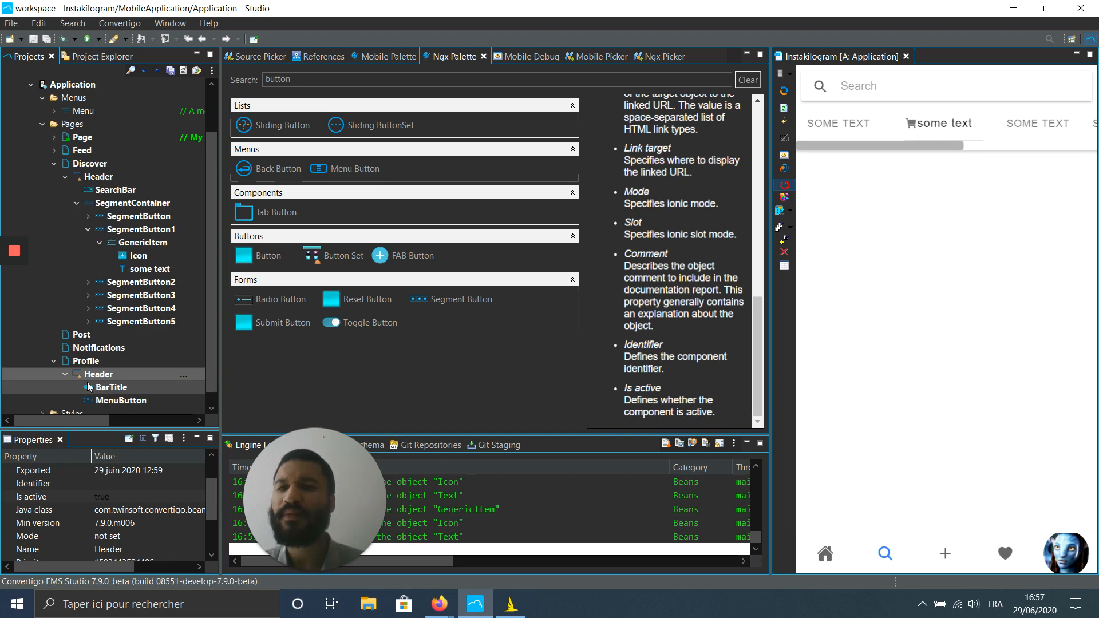
Drop a Button Set onto Profile > Header and move MenuButton into ButtonSet
left_click(113, 387)
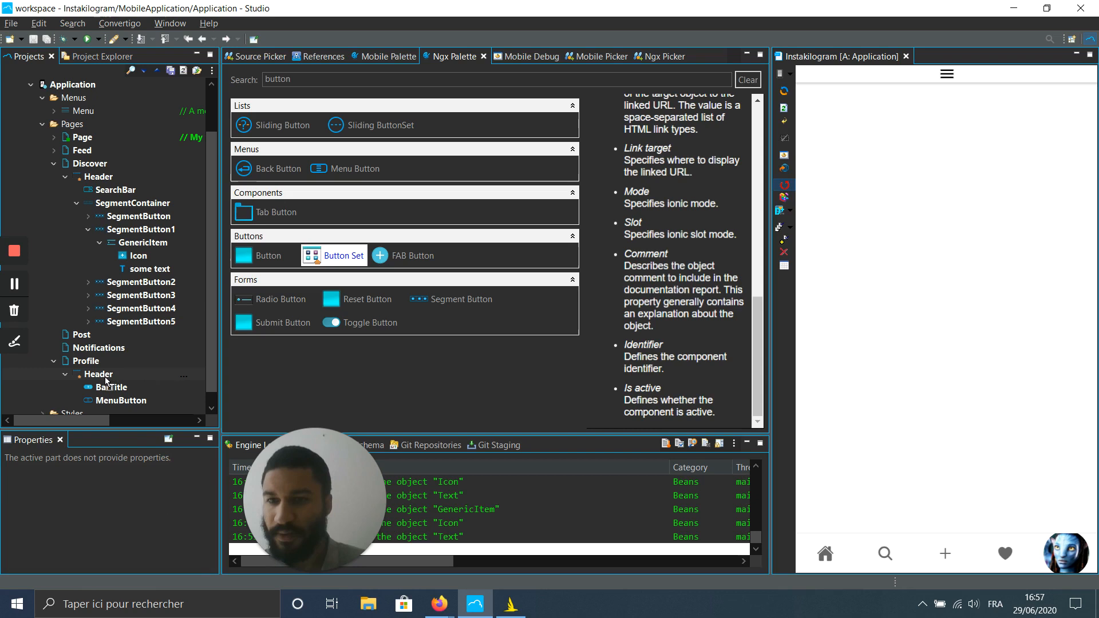
left_click(100, 374)
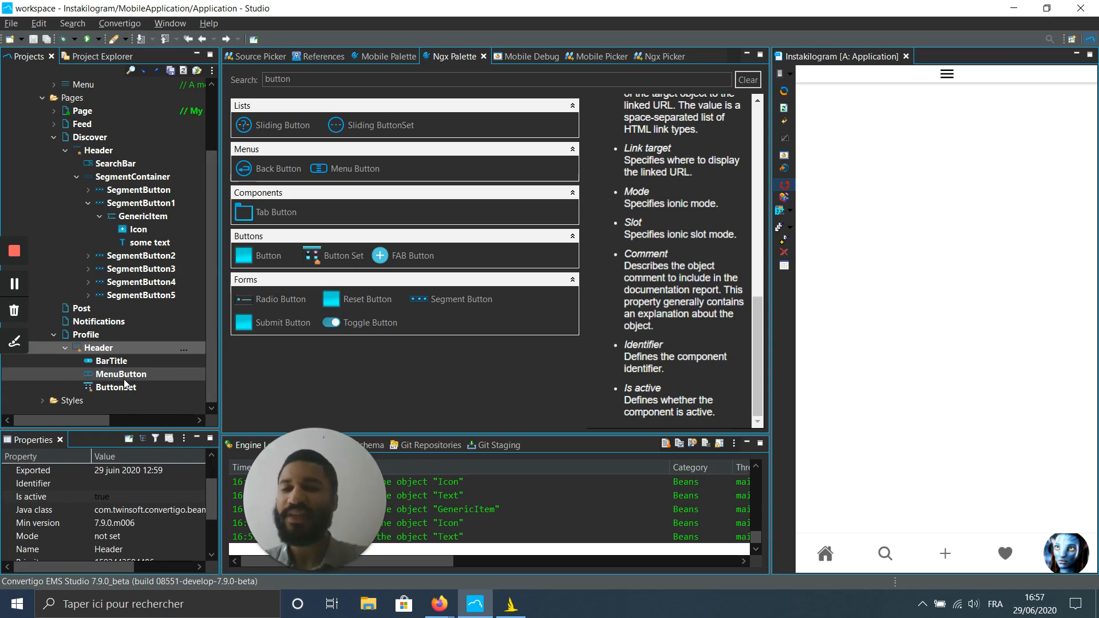
left_click(122, 374)
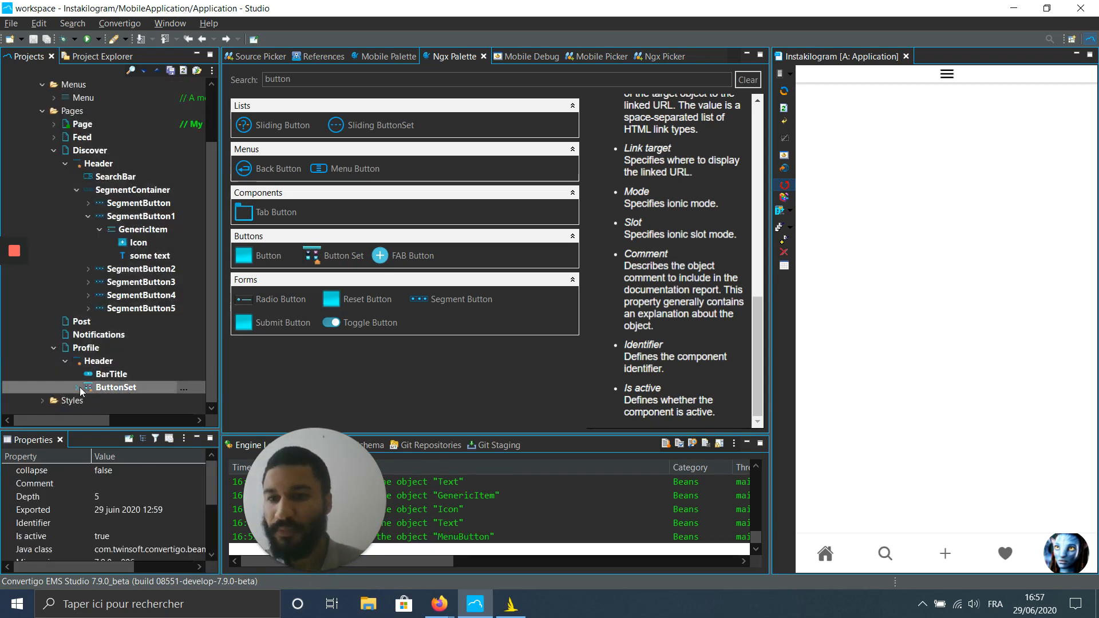
left_click(64, 387)
type("tool")
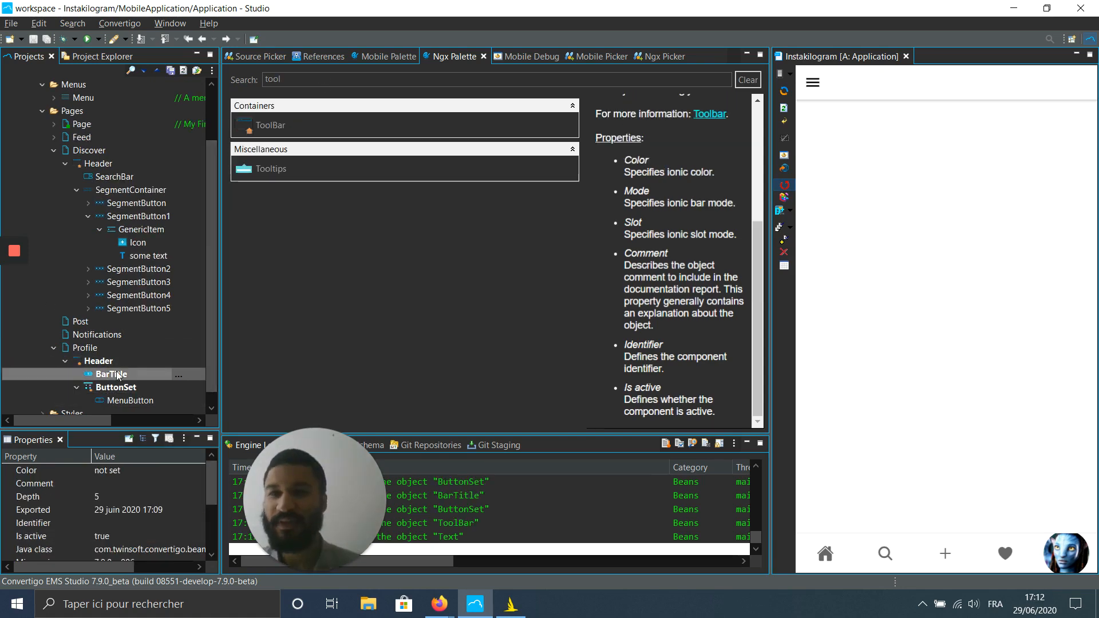
Add a Text component inside the Profile BarTitle, showing 'some text'
type("text")
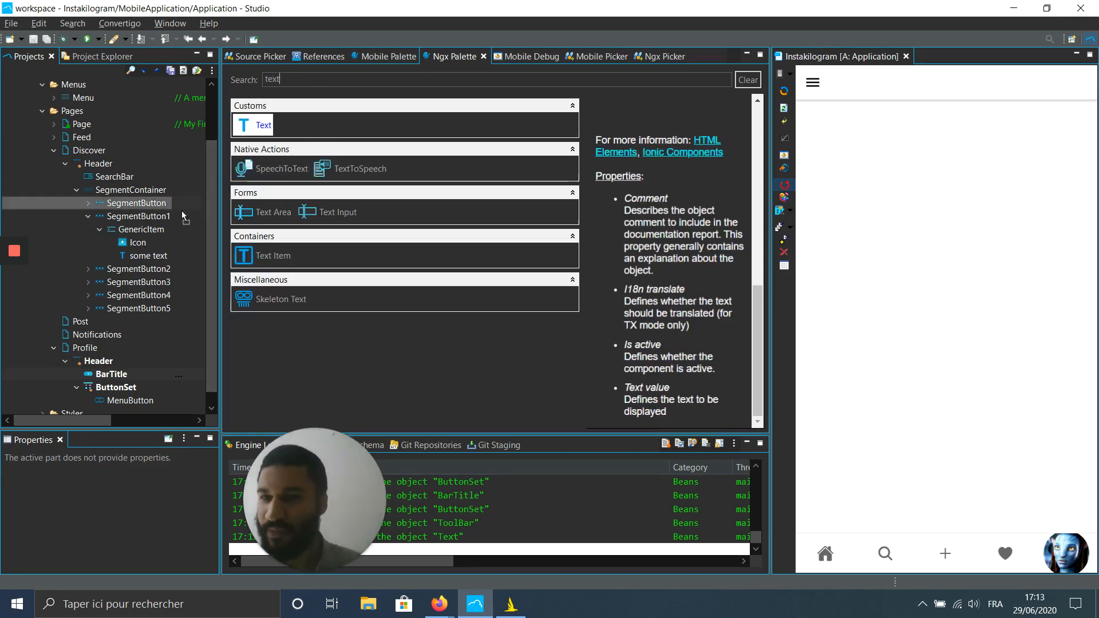
left_click(110, 374)
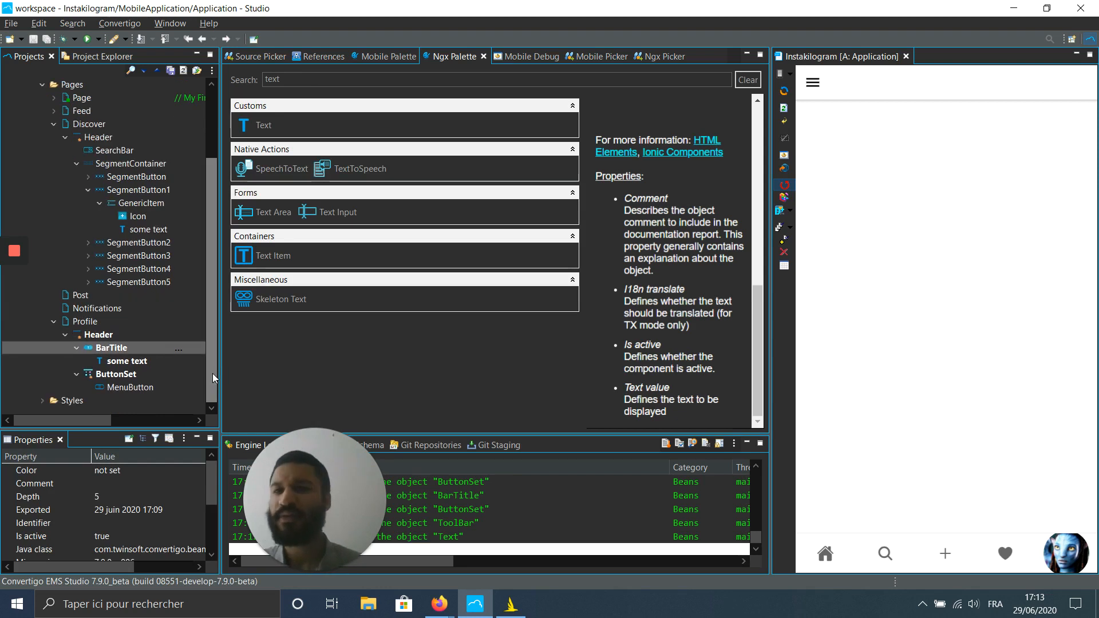
left_click(112, 348)
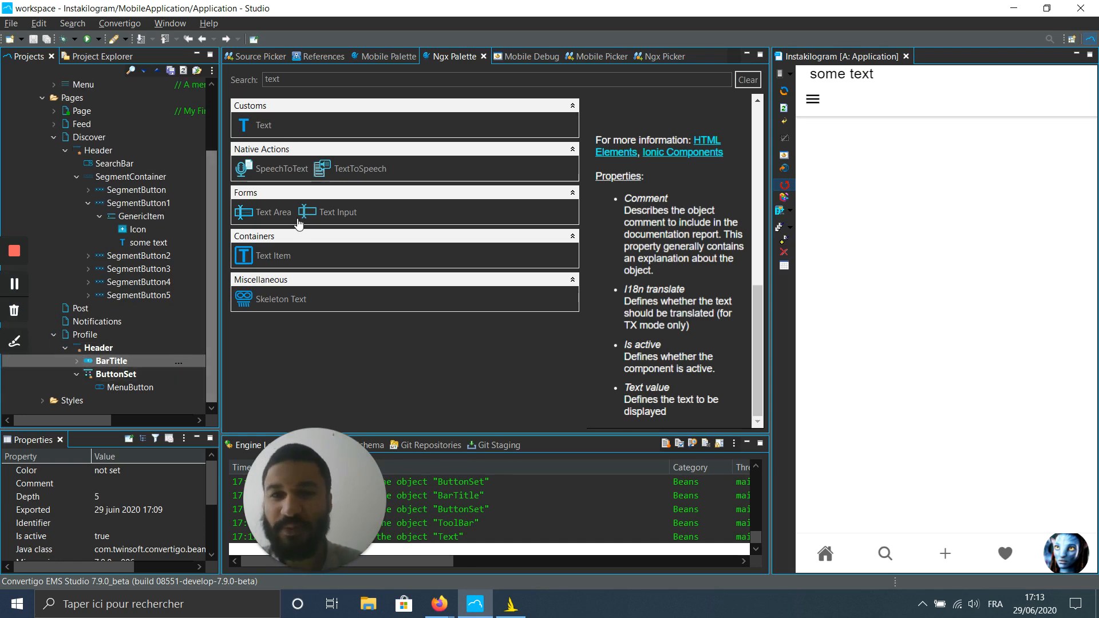
Search 'toolbar' and add a ToolBar to the Profile header
type("toolbar")
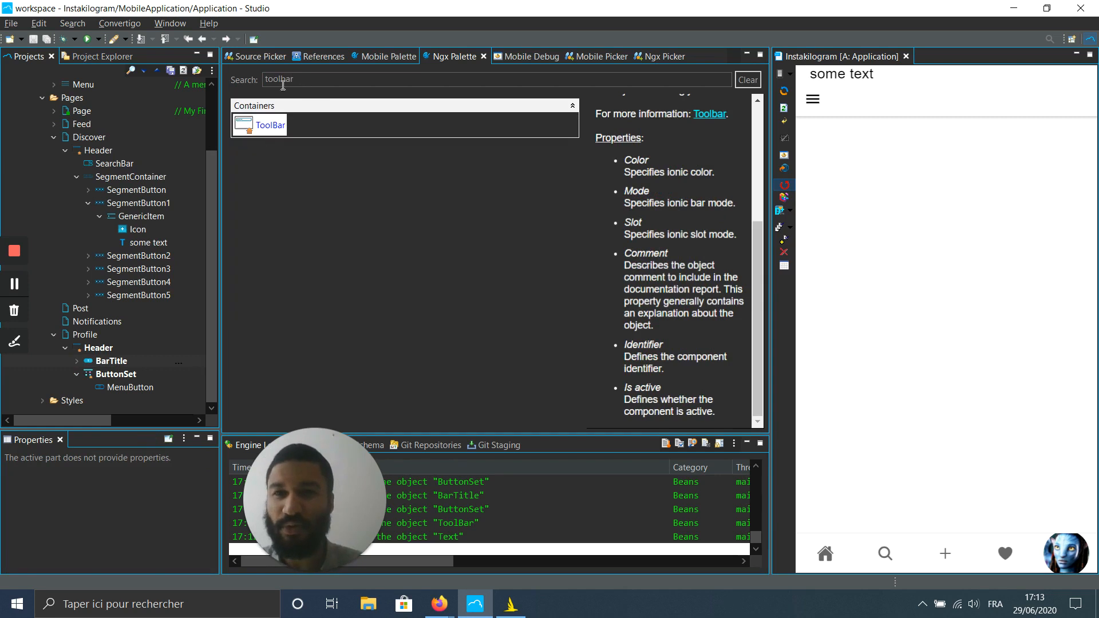
left_click(100, 348)
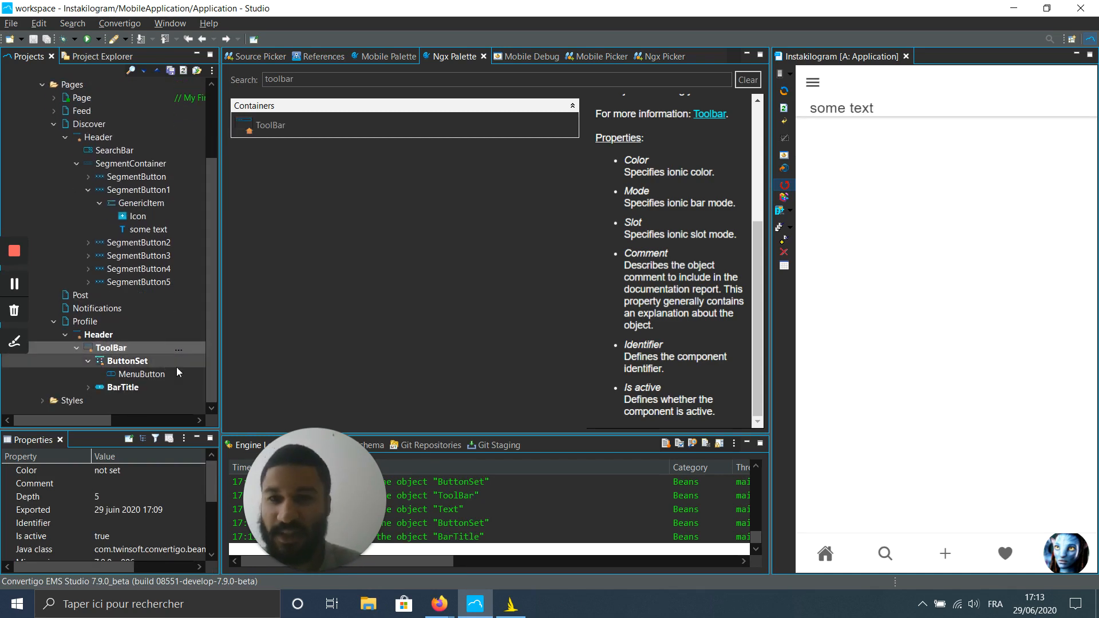
left_click(127, 360)
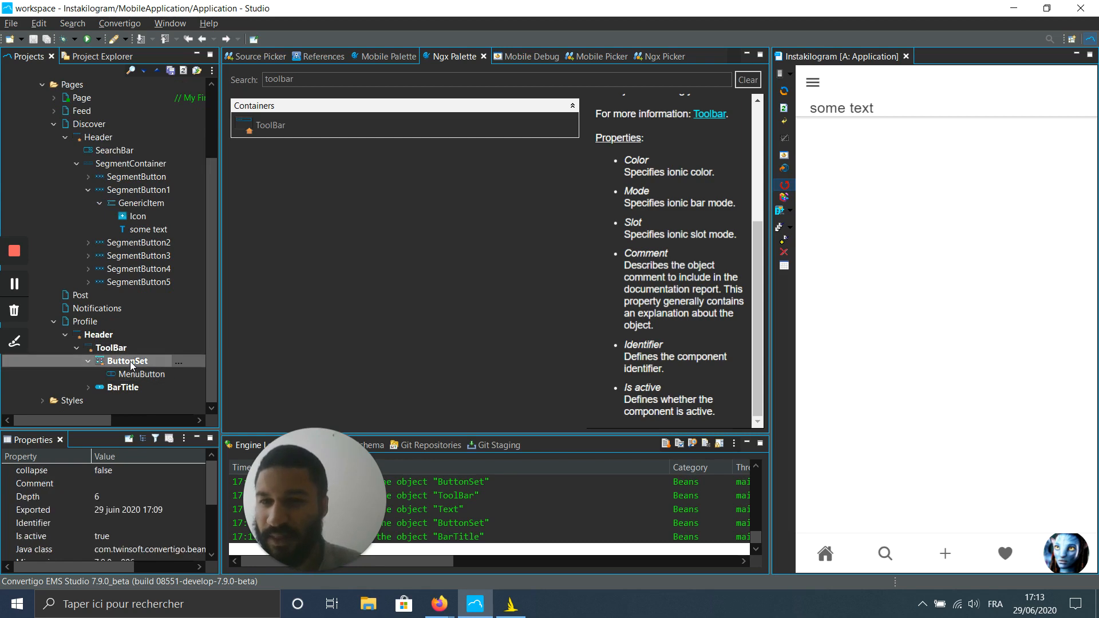
Set the ButtonSet's position property to 'end'
left_click(127, 360)
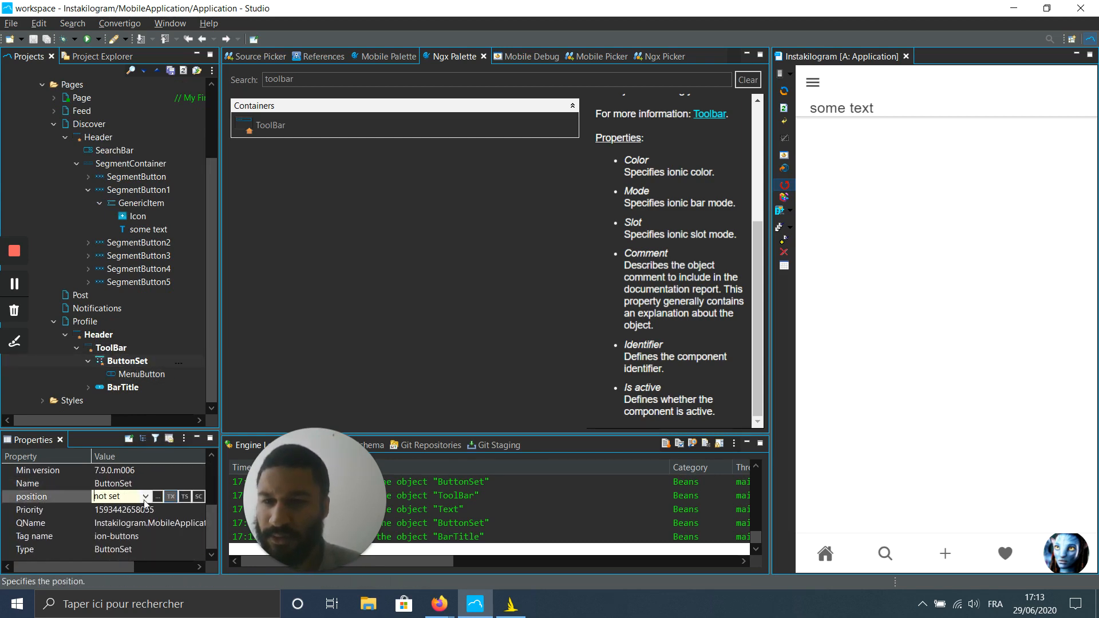
left_click(145, 496)
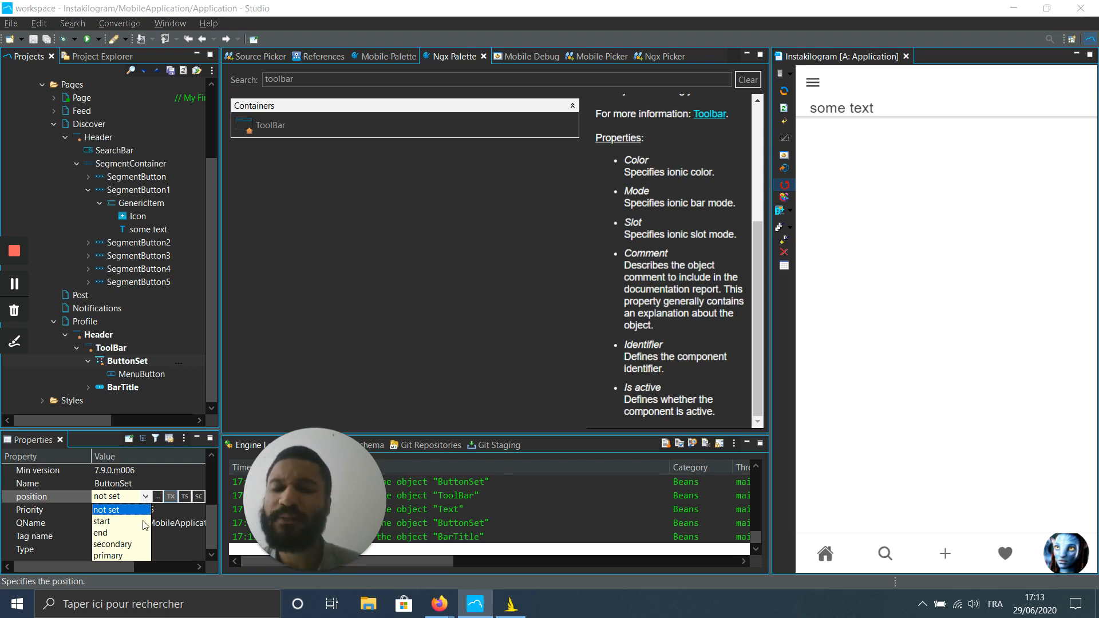
left_click(100, 533)
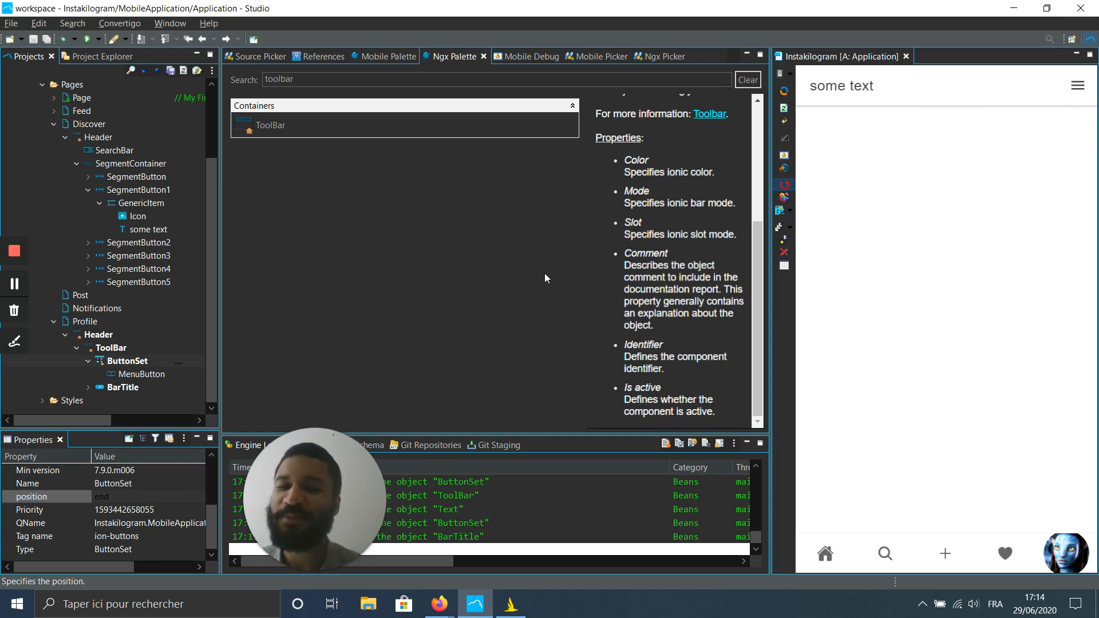
Set the BarTitle's Size property to 'small'
left_click(143, 373)
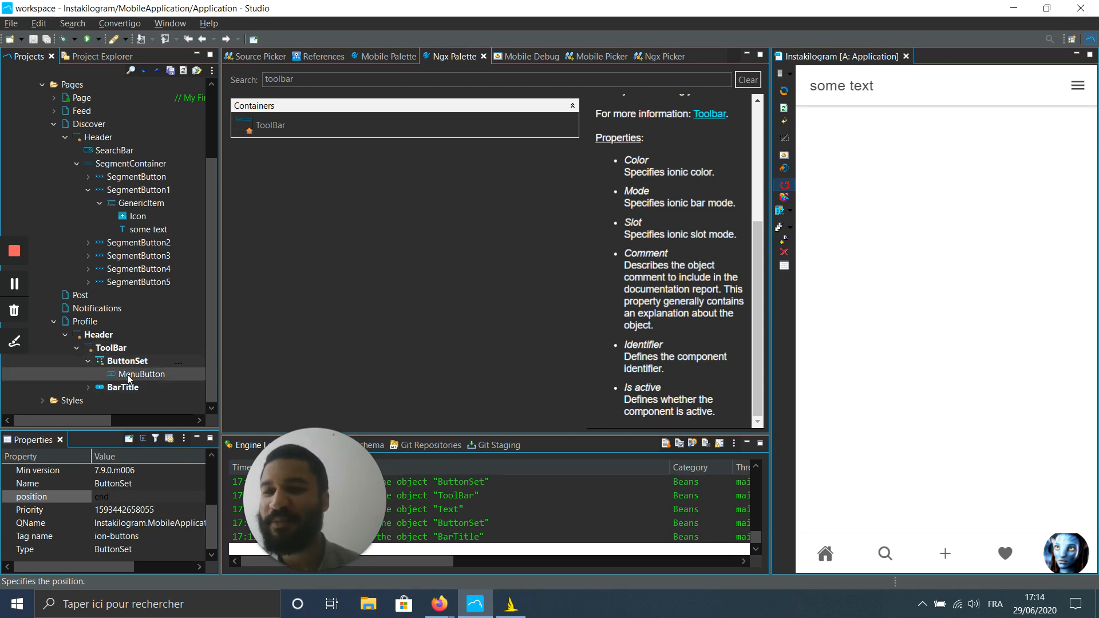
left_click(122, 387)
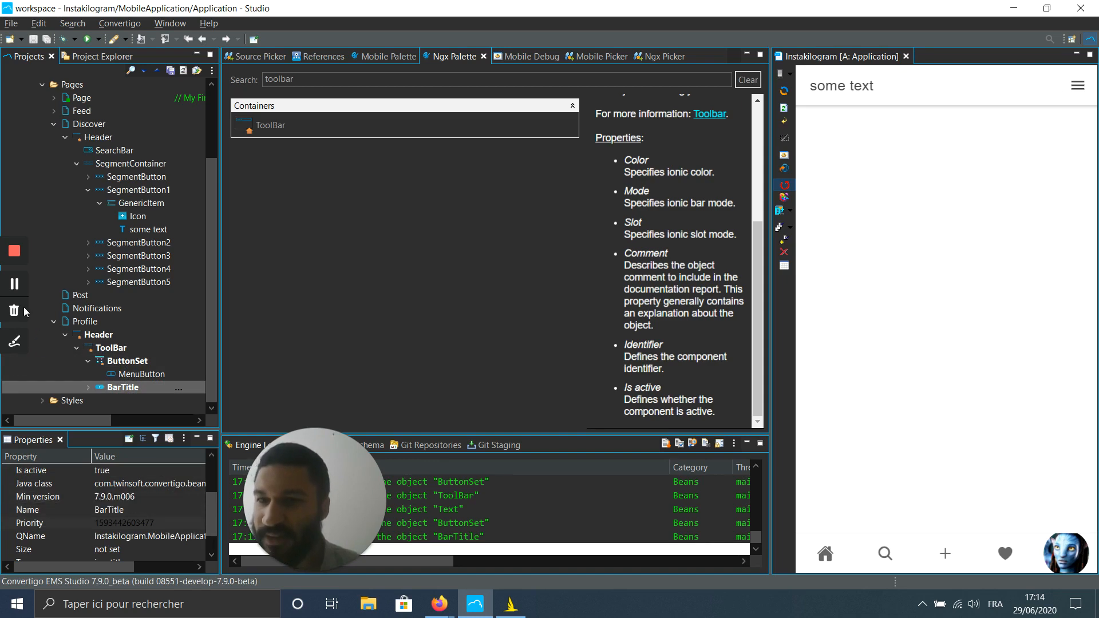
scroll("down", 3)
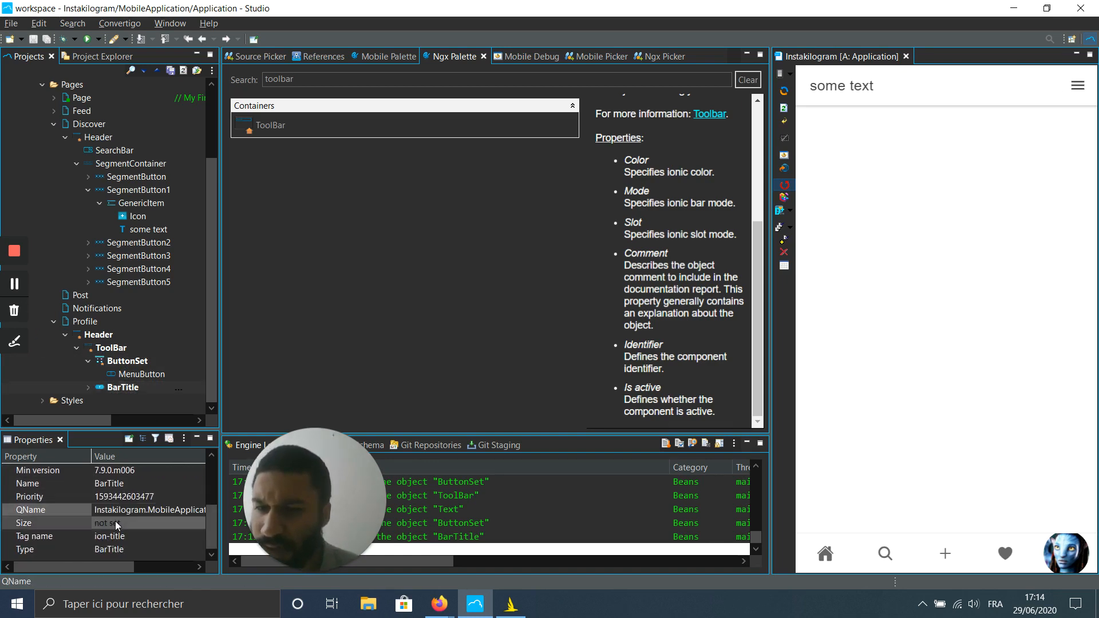
left_click(146, 522)
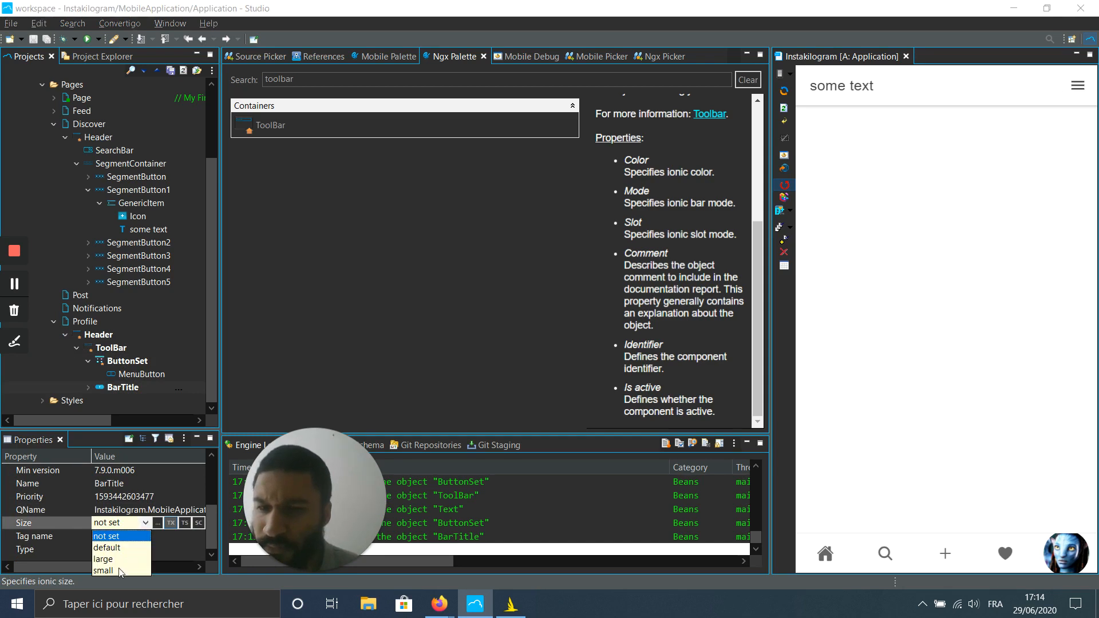
left_click(103, 570)
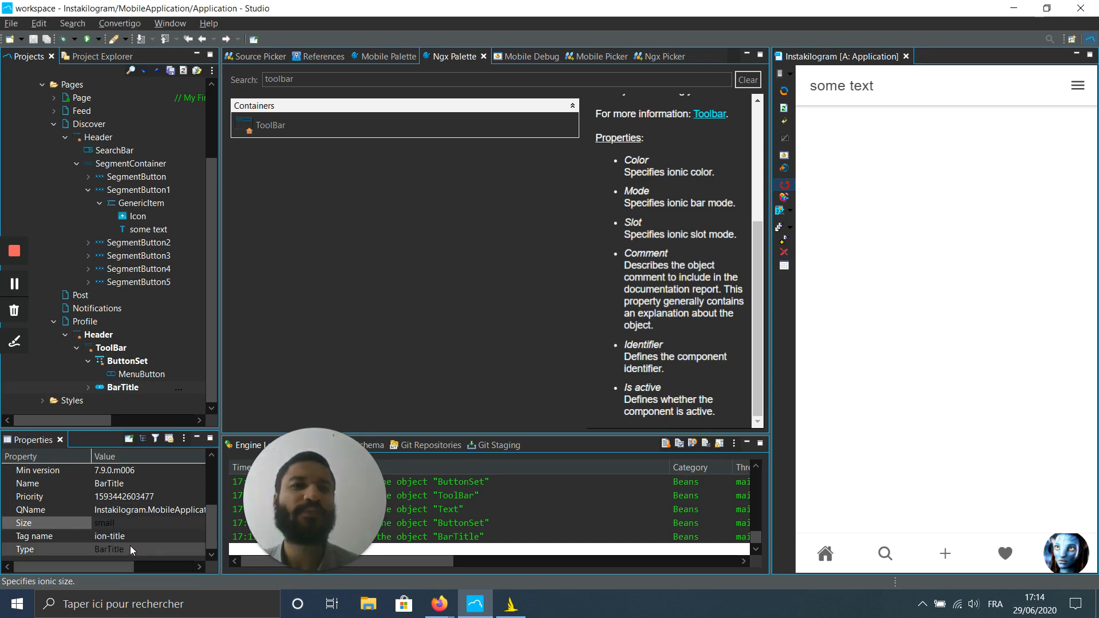
left_click(128, 361)
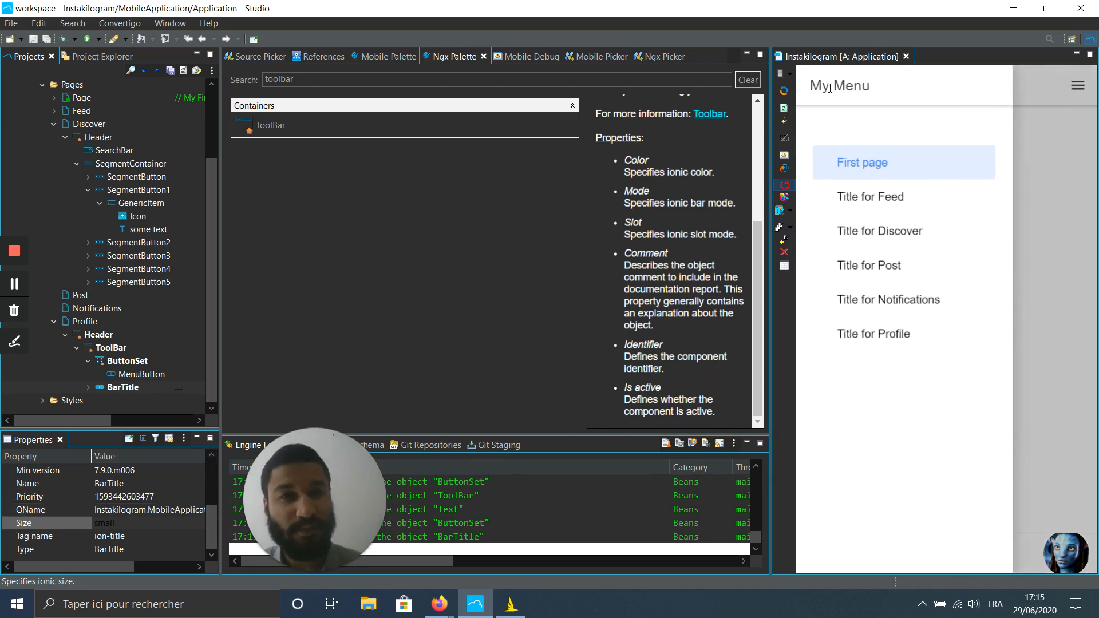
mouse_move(904, 231)
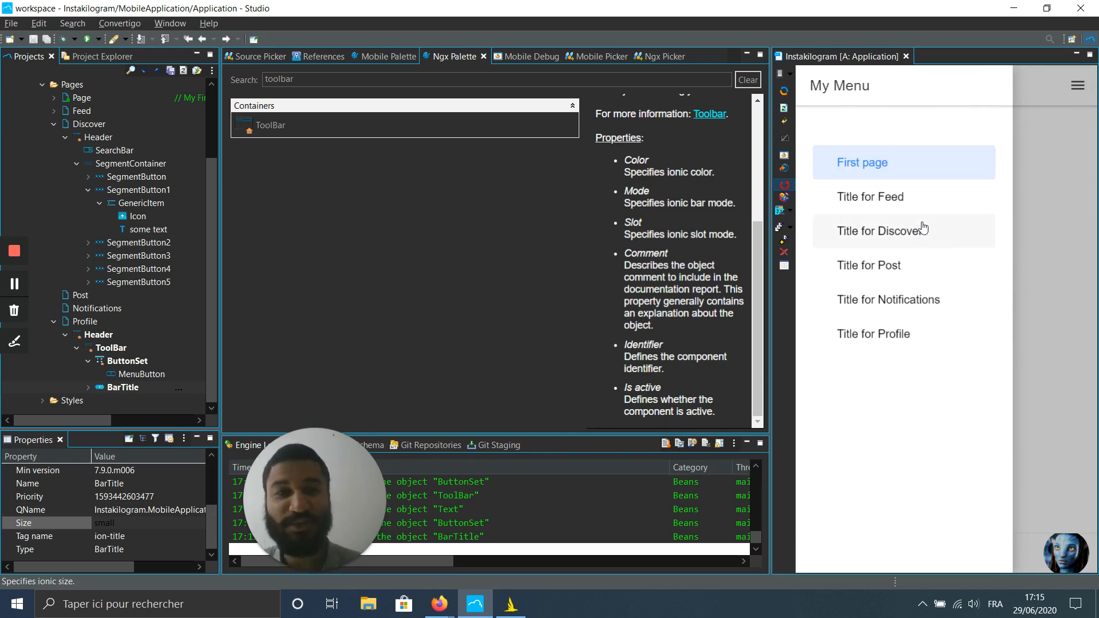
mouse_move(887, 300)
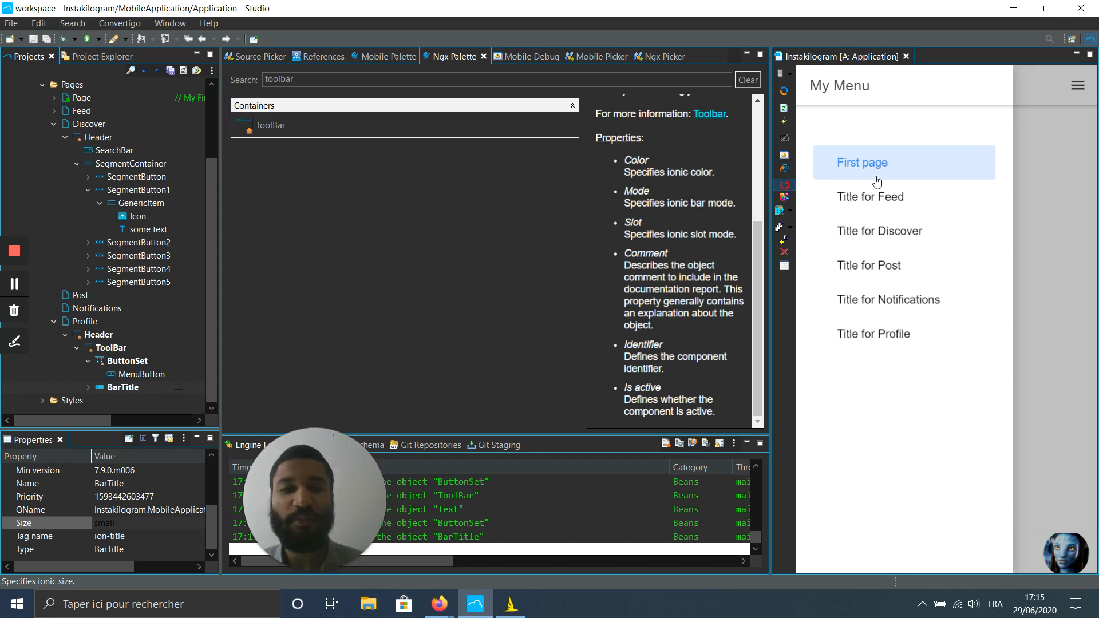
mouse_move(889, 203)
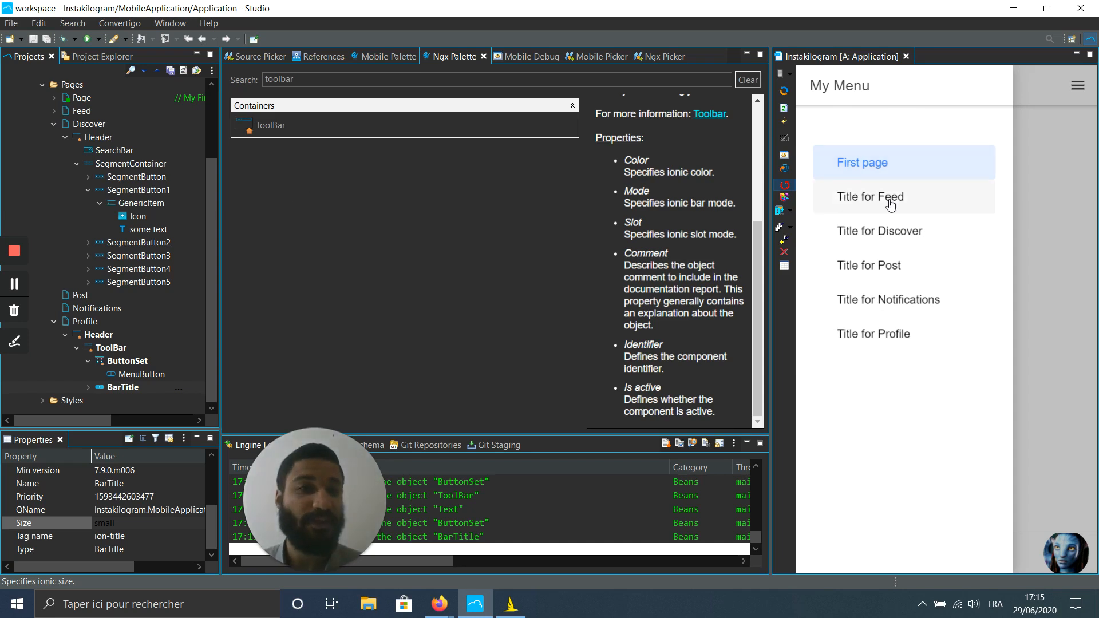
mouse_move(966, 202)
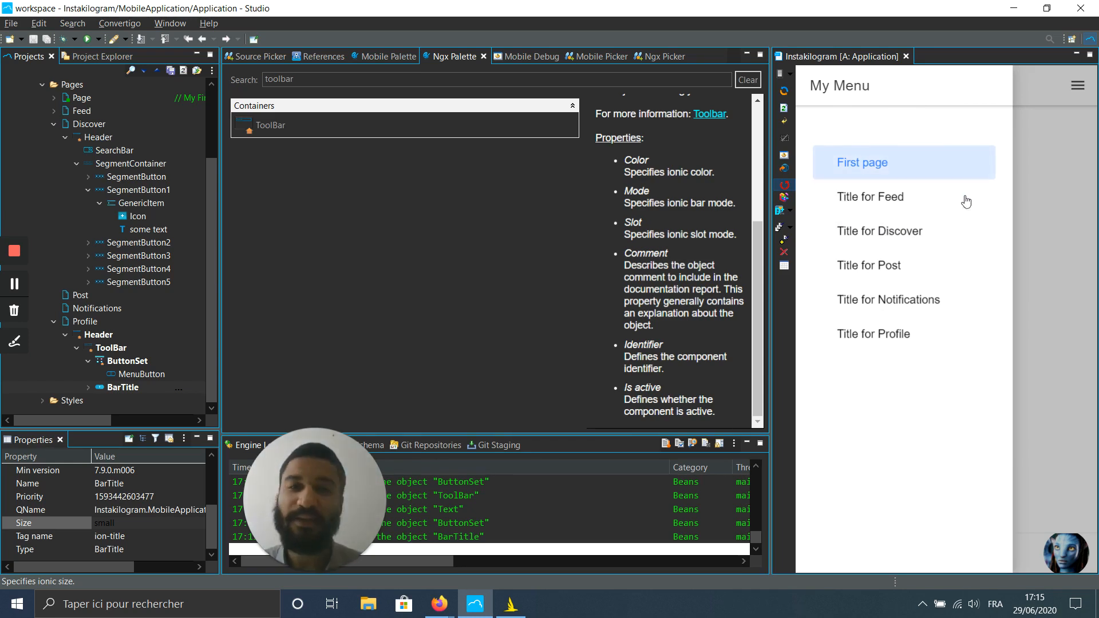
mouse_move(1025, 164)
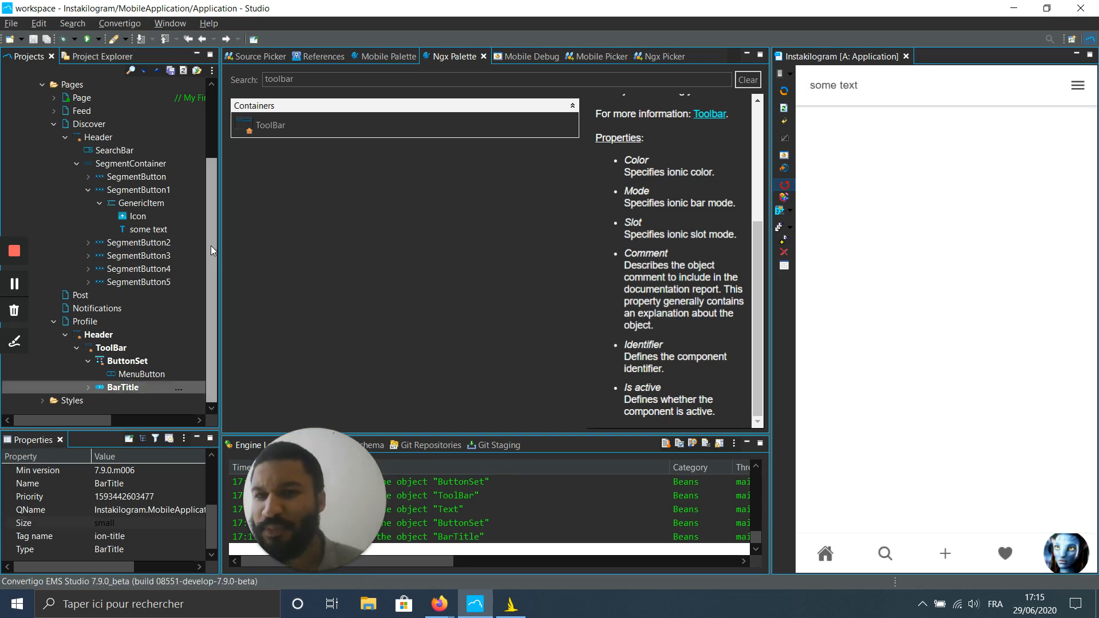
Collapse the Pages branch in the Projects tree
left_click(98, 308)
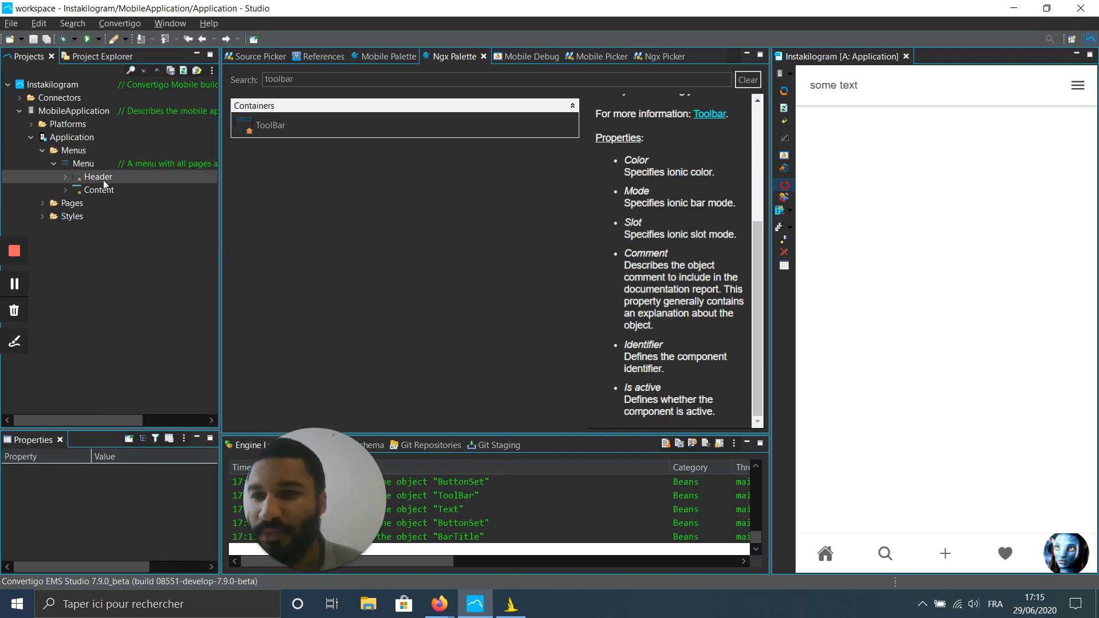
Expand the menu Header and Content > List, then select MenuAutoItems
left_click(97, 177)
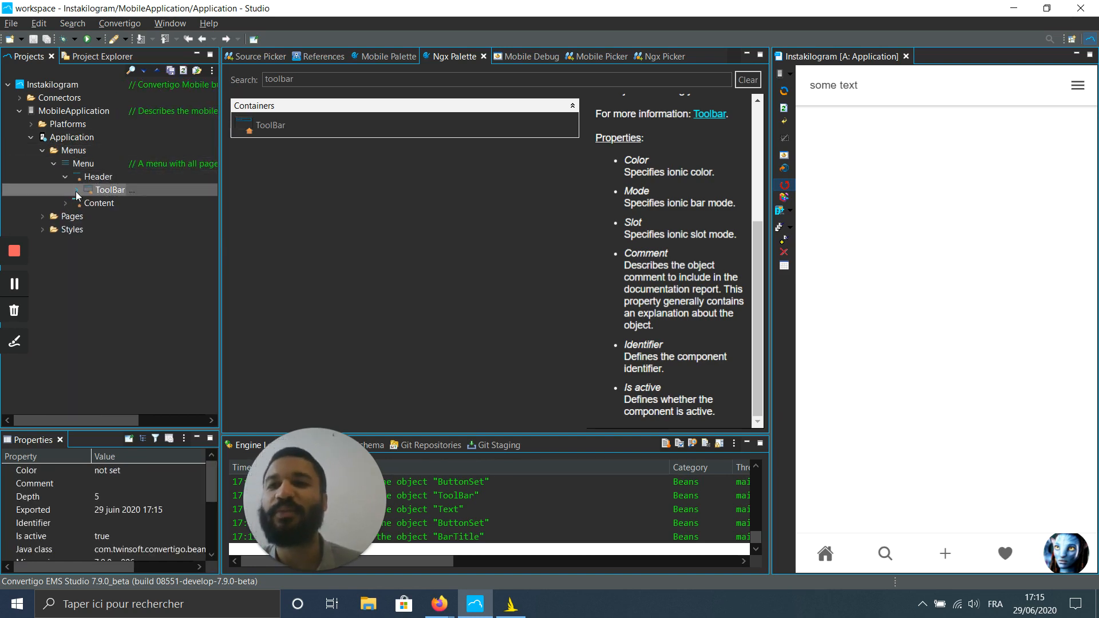
left_click(64, 190)
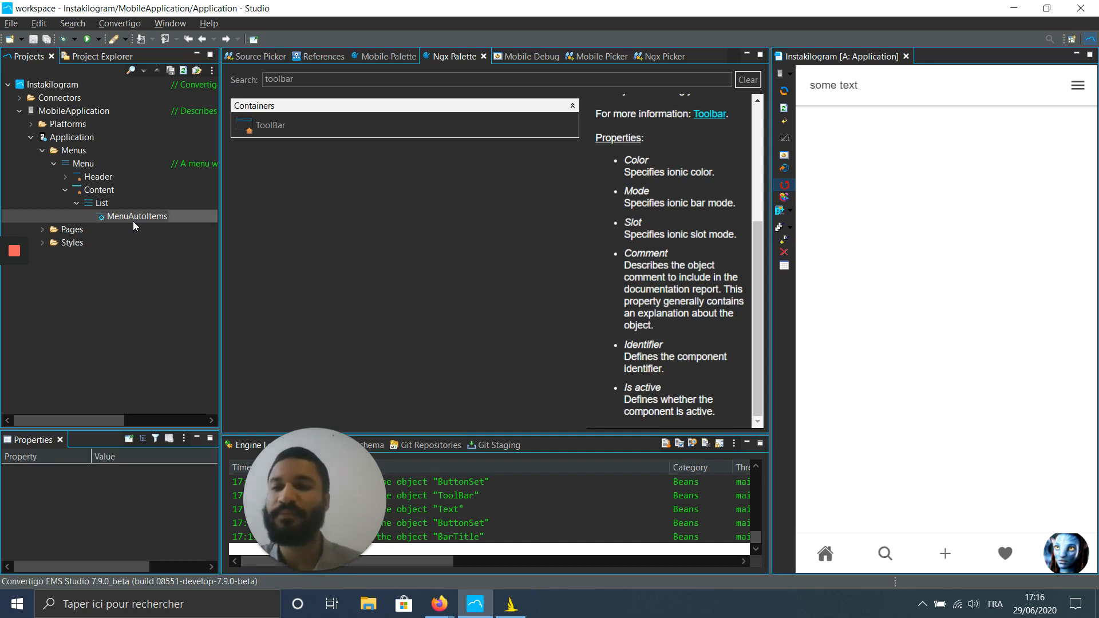
left_click(136, 216)
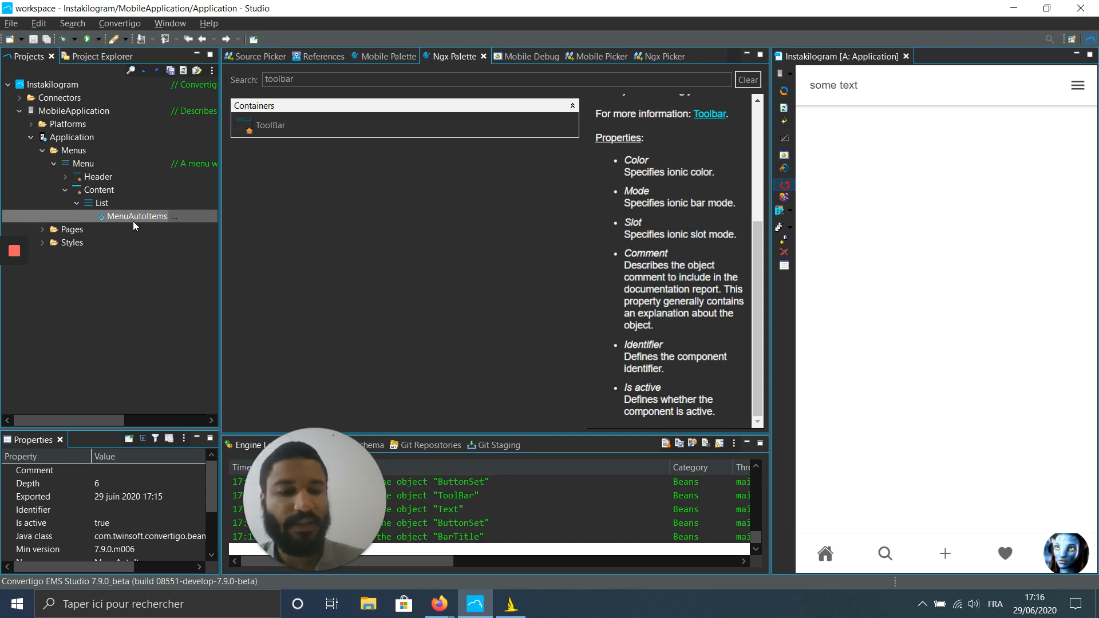
Delete MenuAutoItems, add a Generic Item to the List, and search the palette for 'text'
right_click(134, 216)
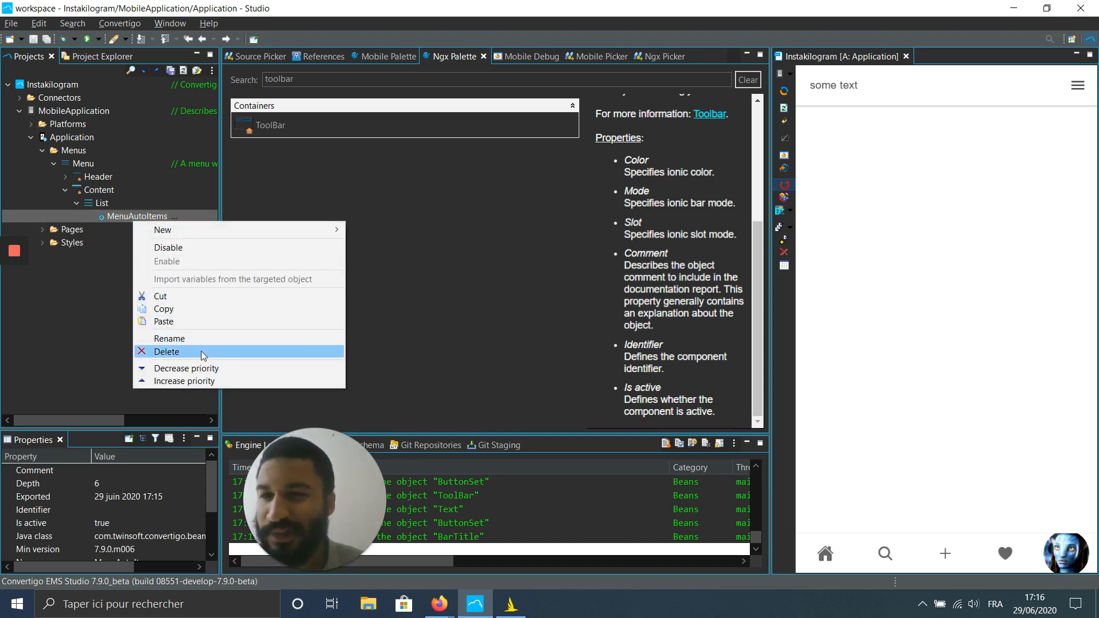
left_click(166, 350)
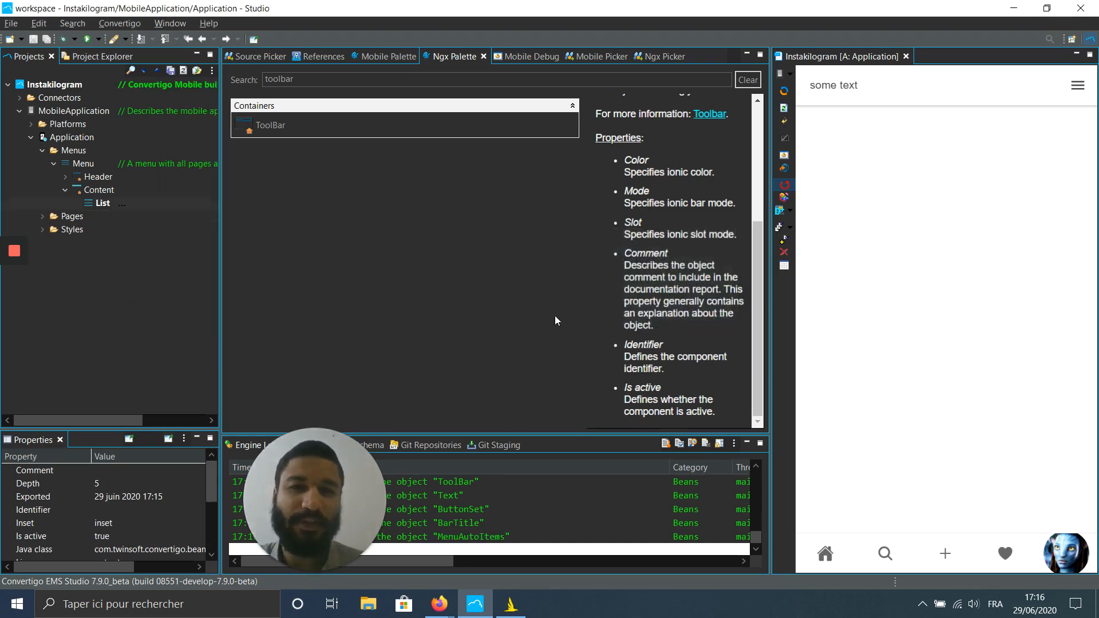
left_click(302, 79)
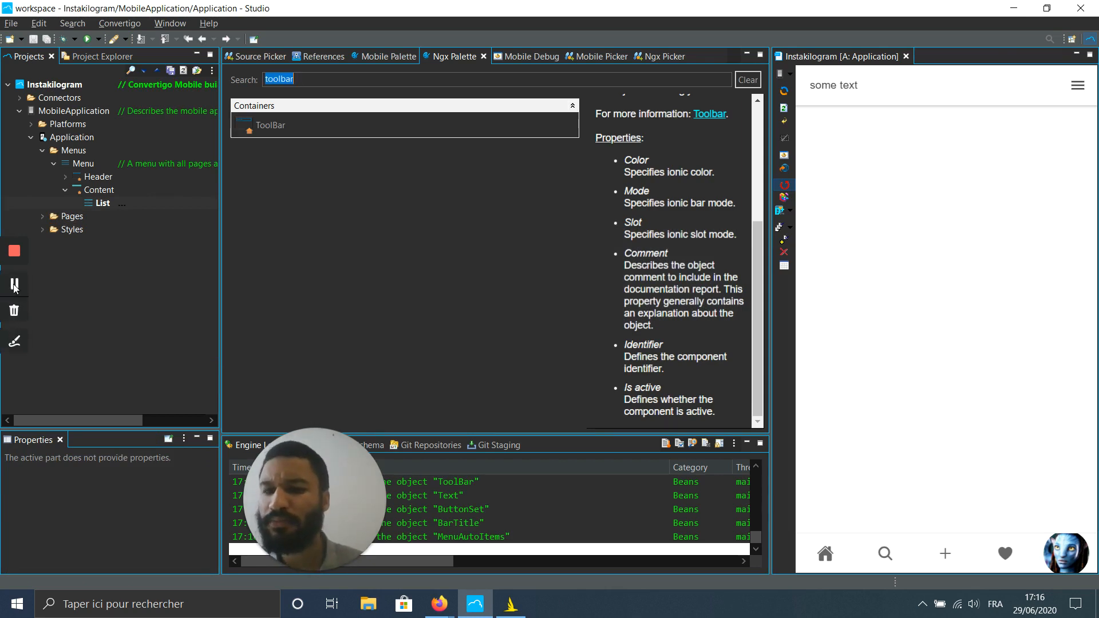
type("item")
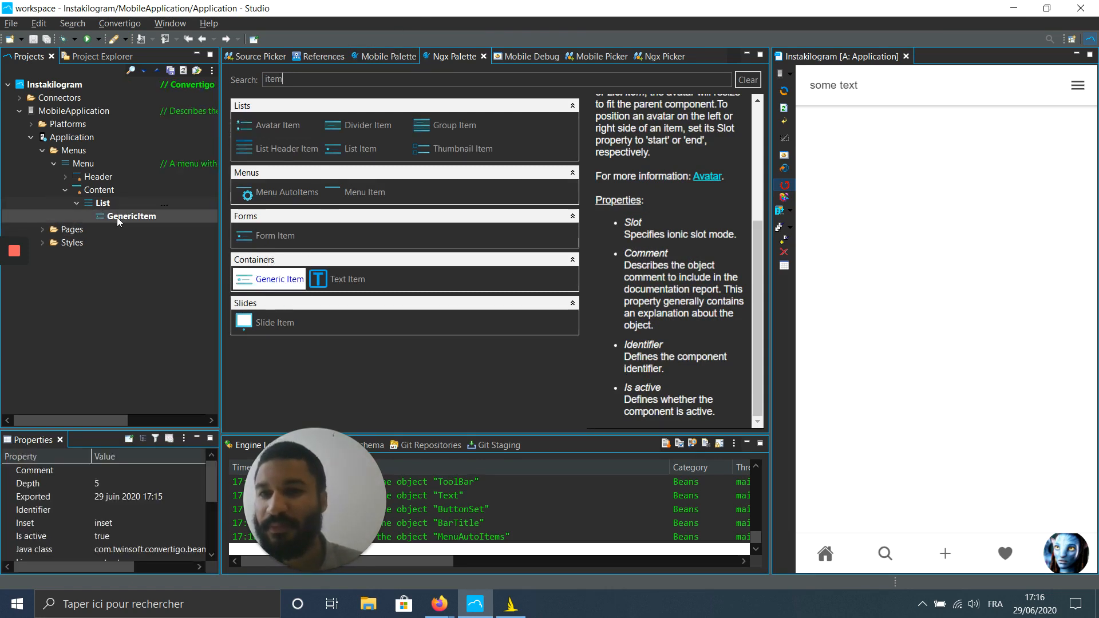
left_click(131, 216)
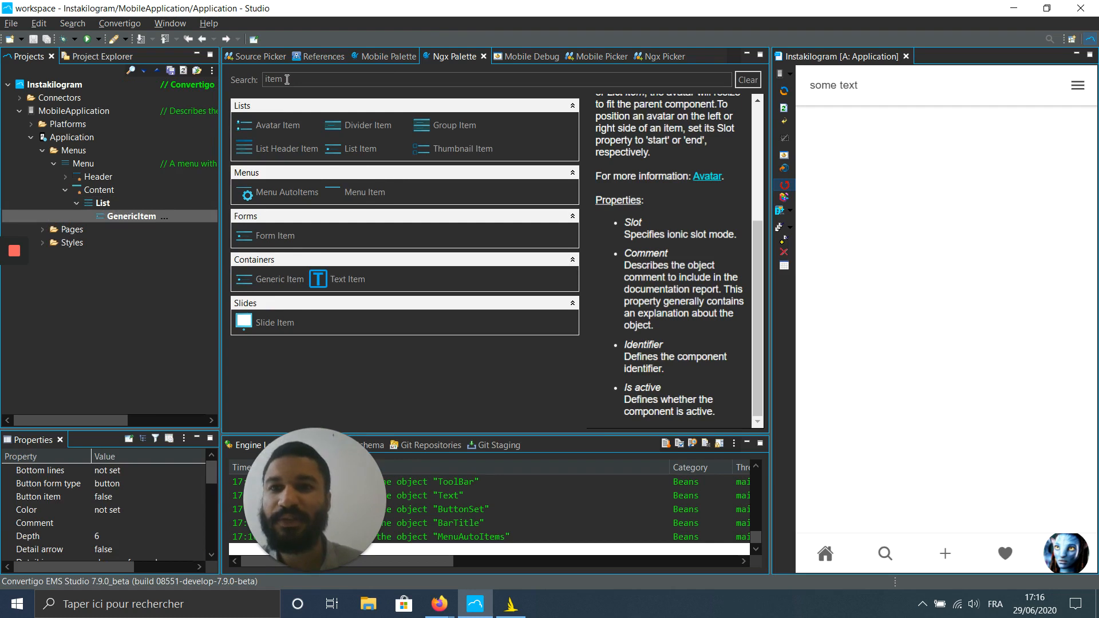
type("text")
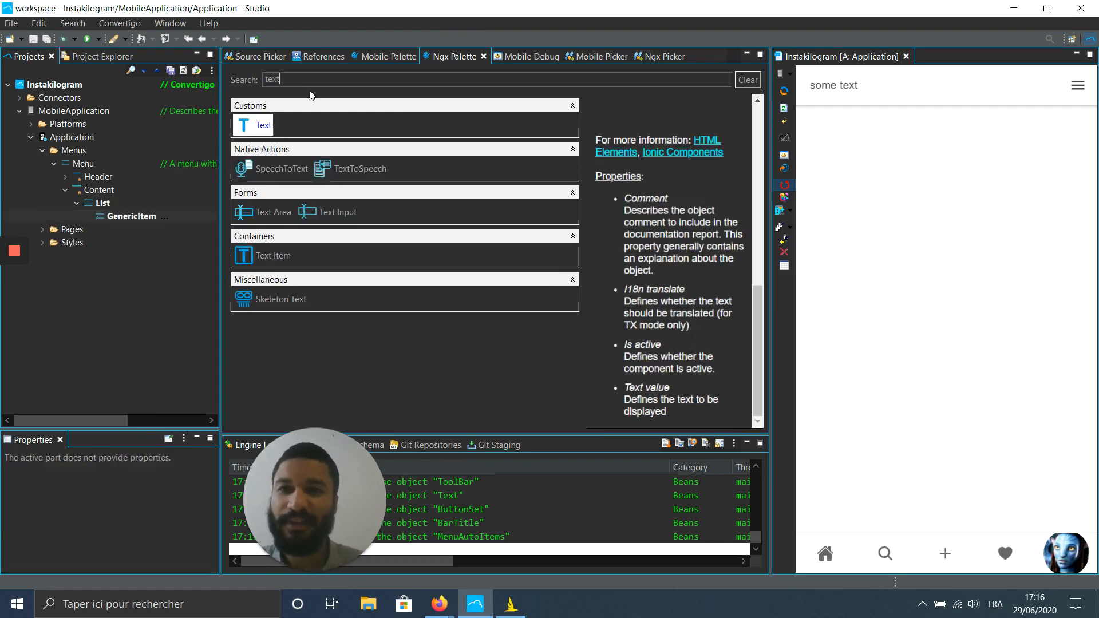
Drop a Text component onto GenericItem and check the 'some text' entry in the preview
left_click(130, 216)
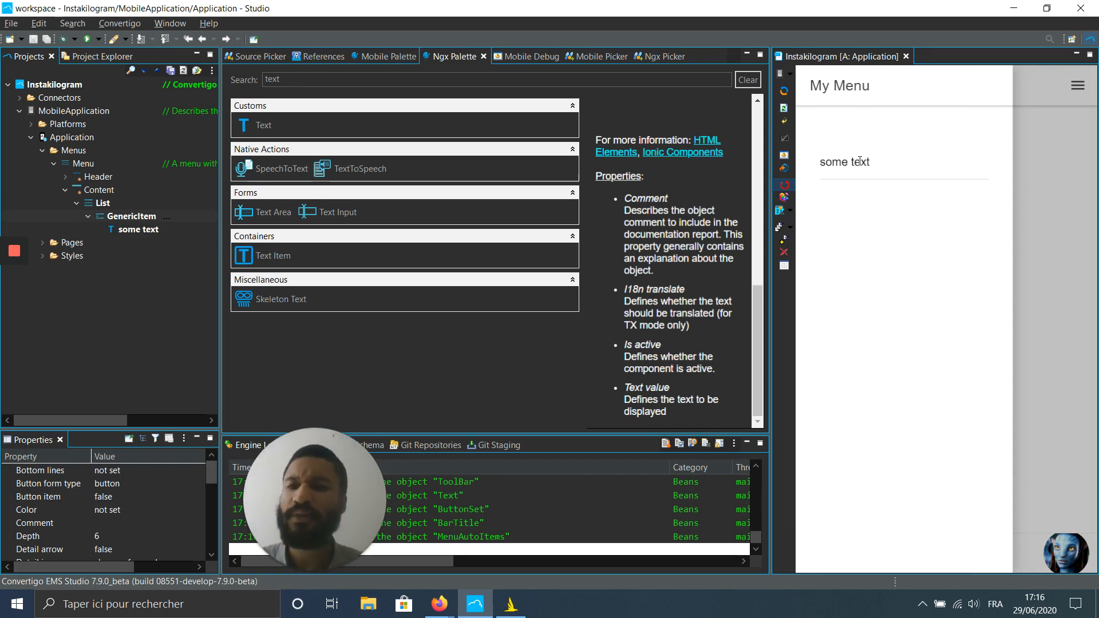
left_click(99, 190)
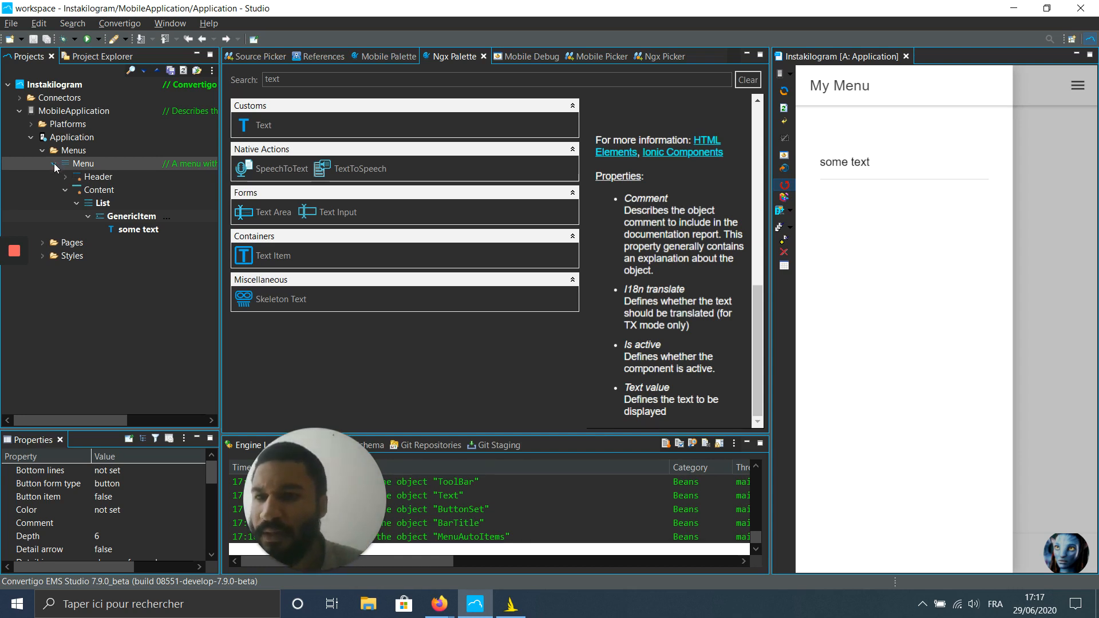
Set the Menu's Side property to 'end' and test the preview's menu button
left_click(54, 164)
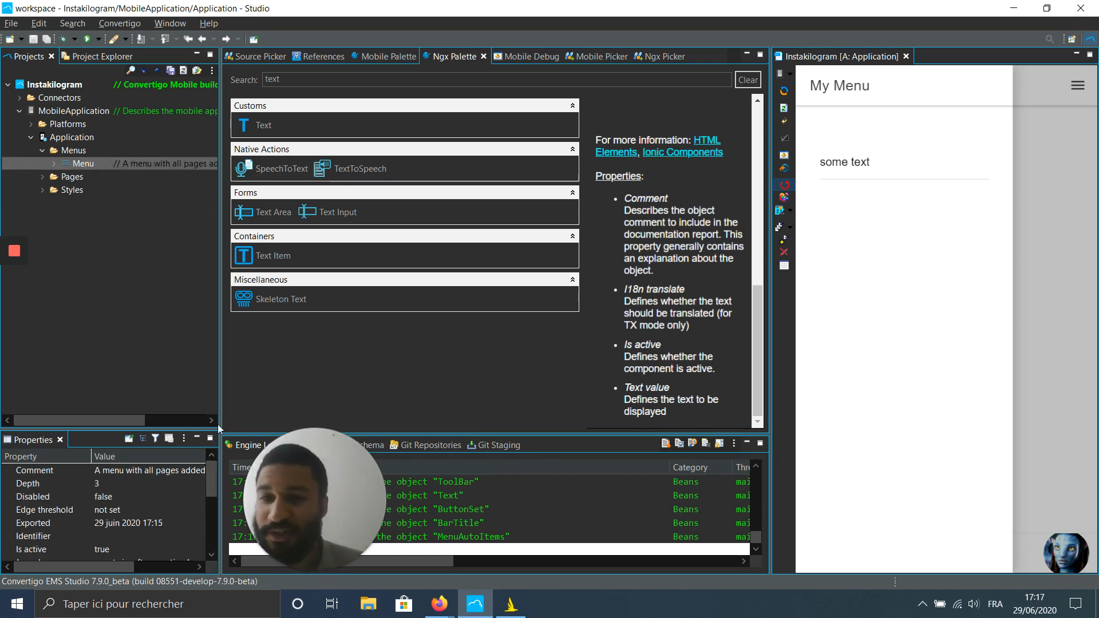
scroll("down", 3)
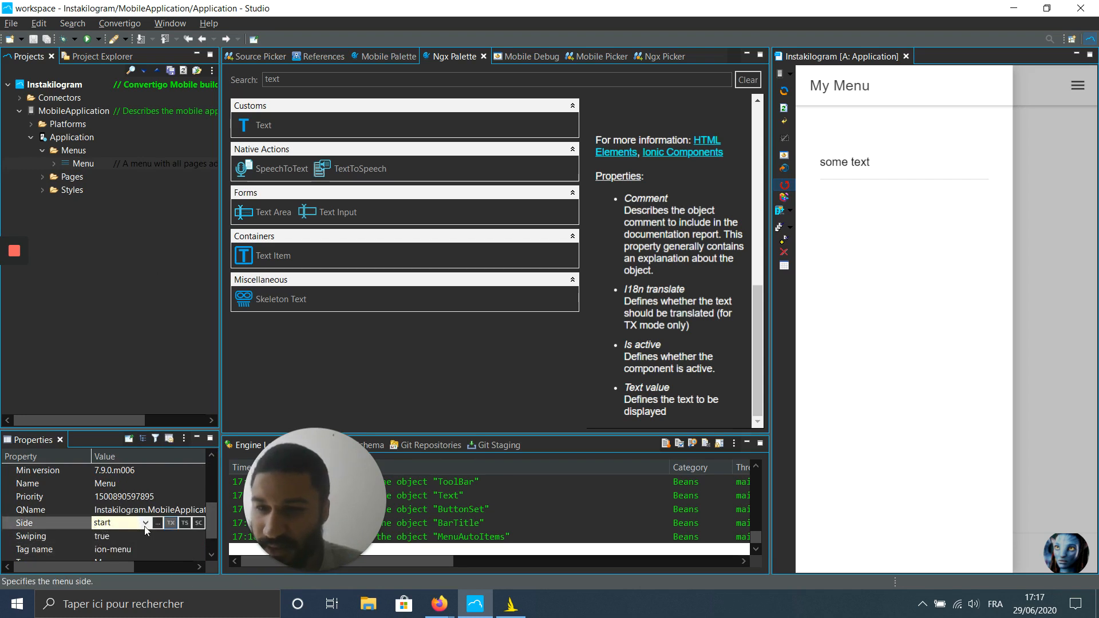
left_click(102, 522)
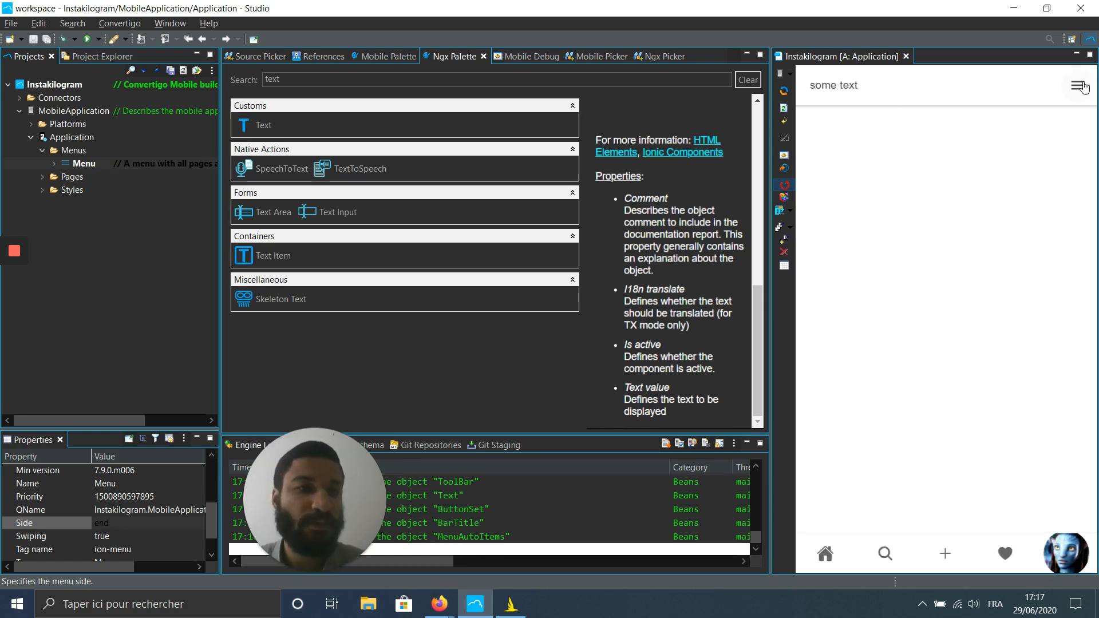
left_click(1081, 87)
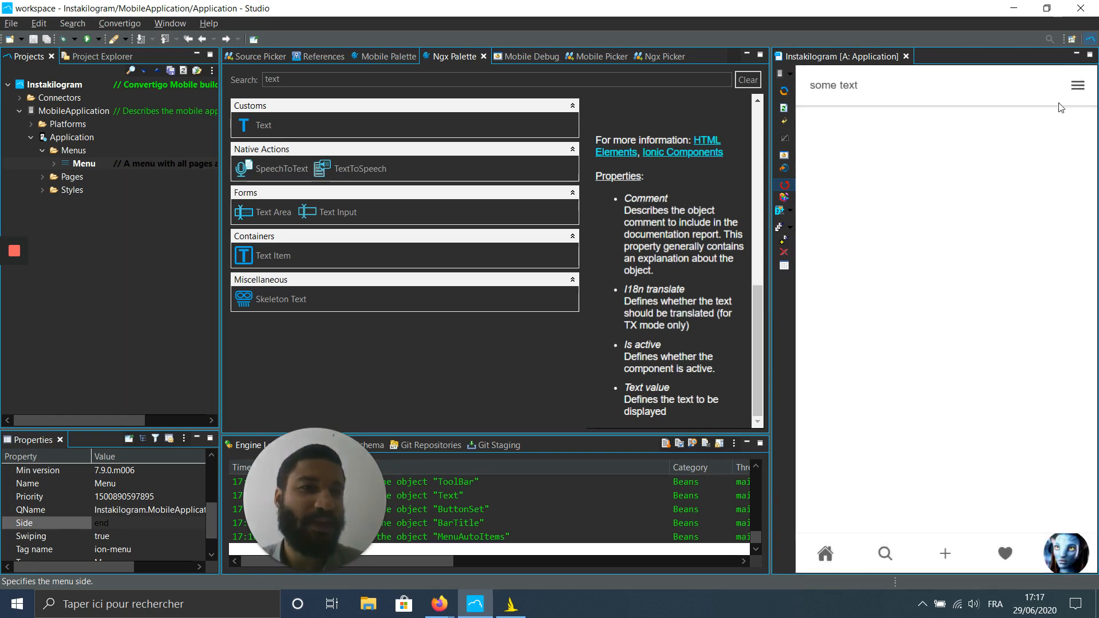
mouse_move(1078, 89)
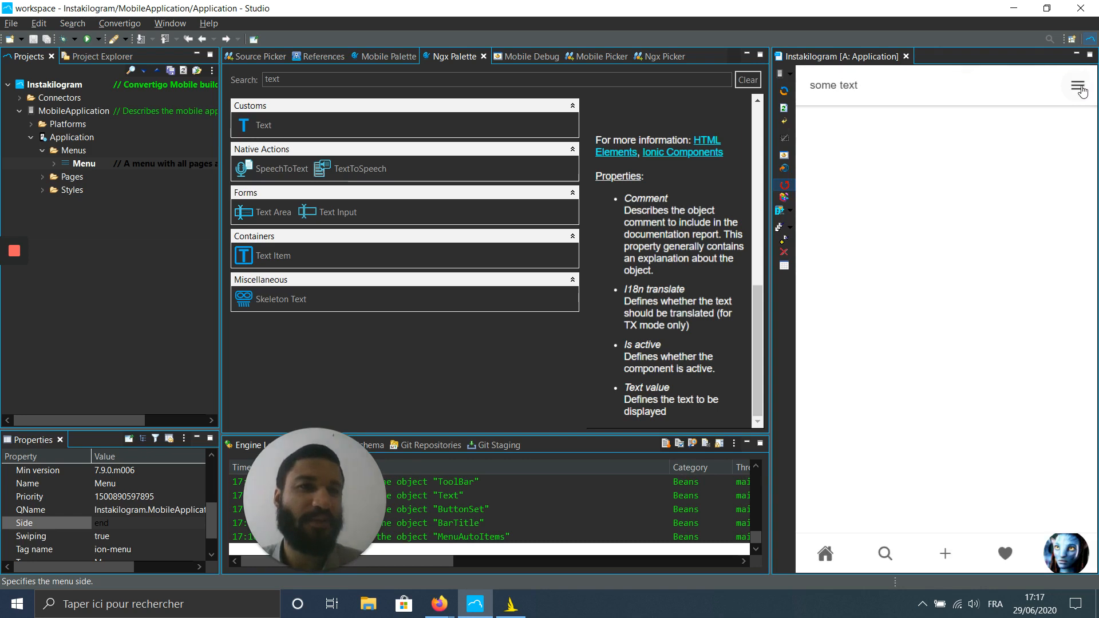
left_click(1080, 85)
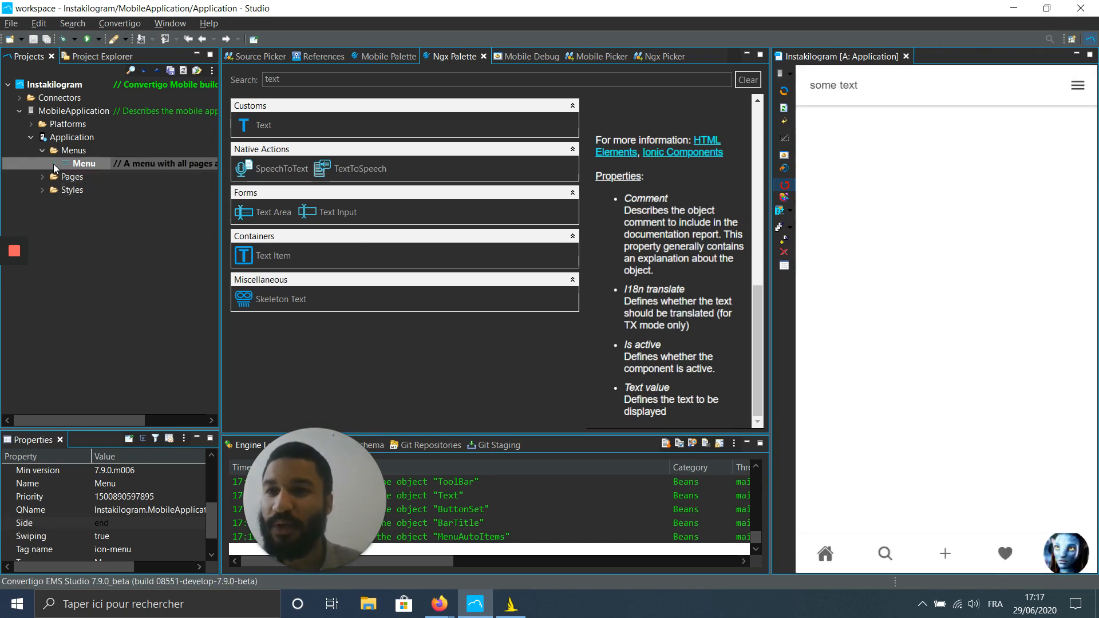
Expand the application Menu down to its List and select GenericItem to show its properties
left_click(53, 163)
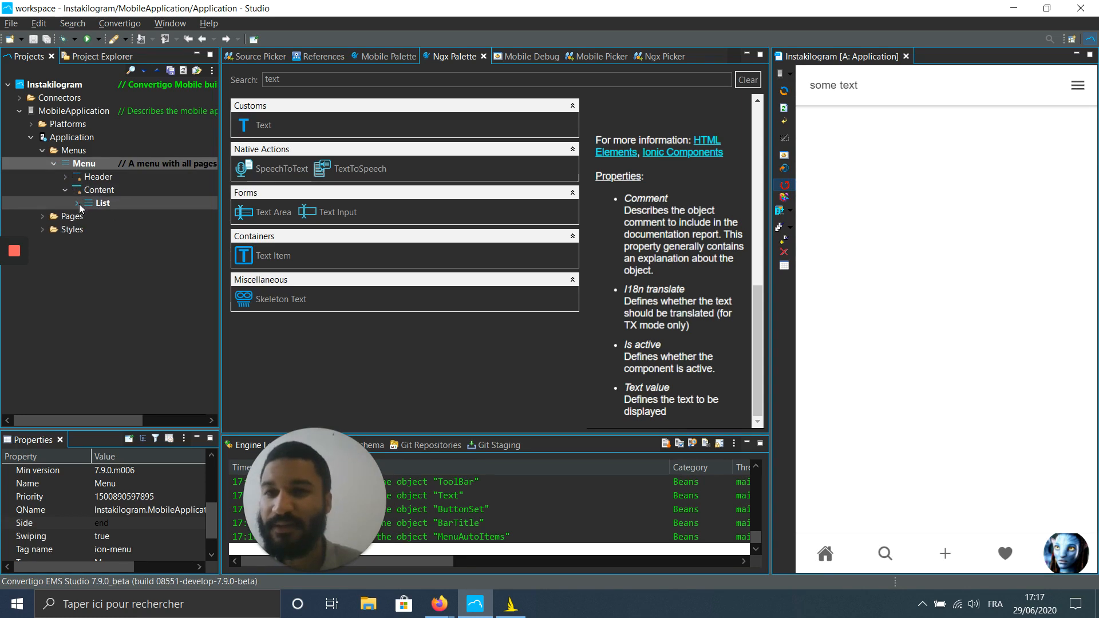
left_click(103, 203)
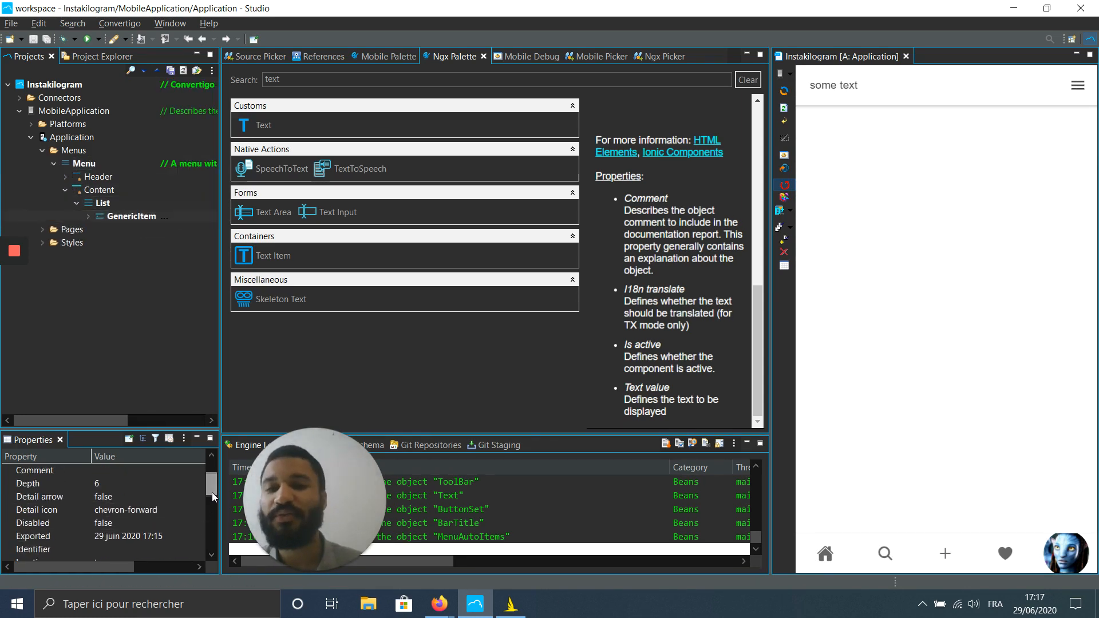
left_click(133, 216)
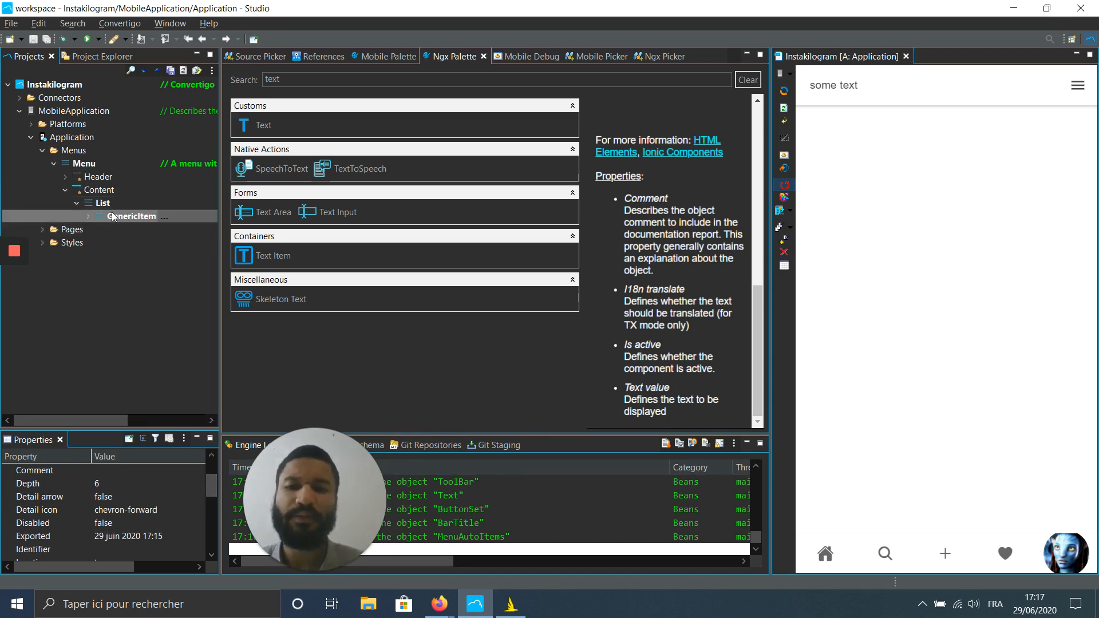